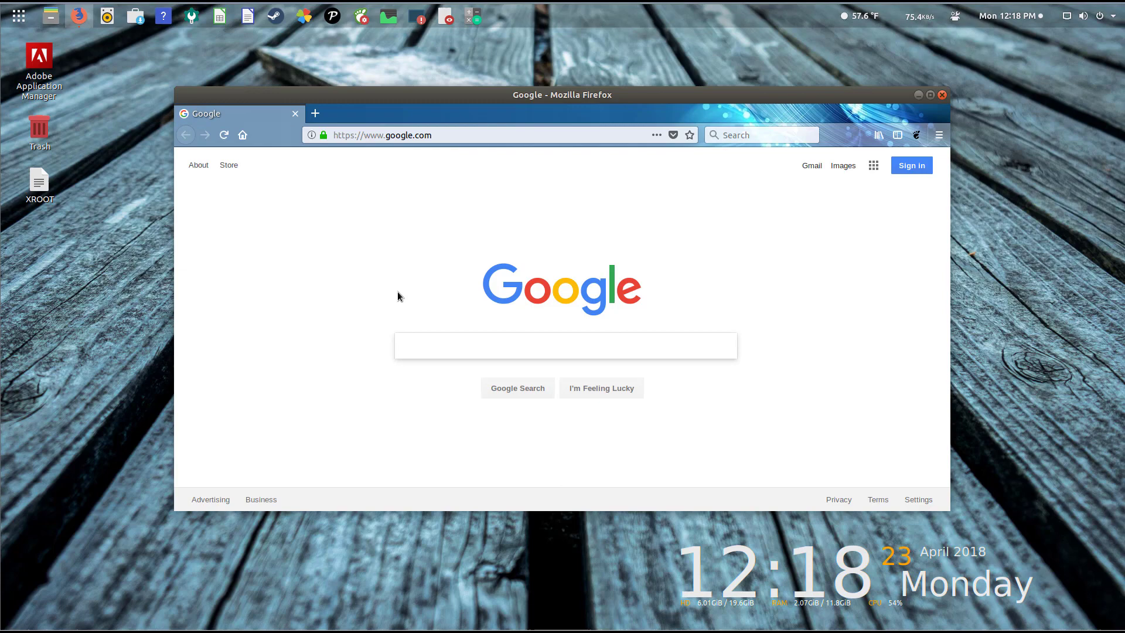
Step: Go to flathub.org and open its Browse the apps catalogue
click(469, 135)
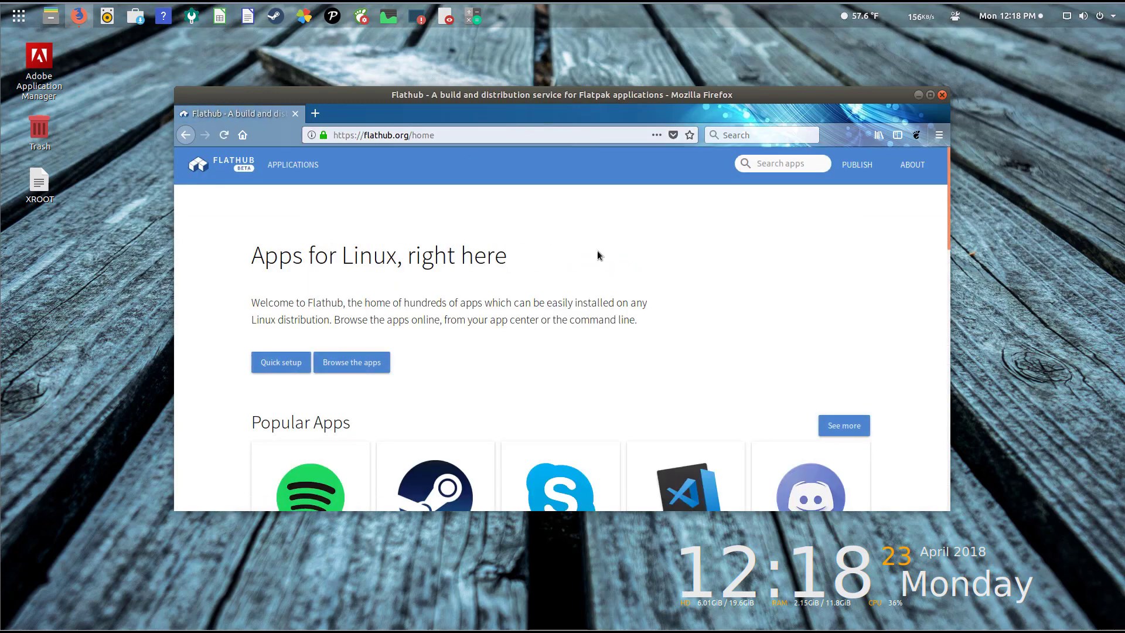
mouse_move(582, 250)
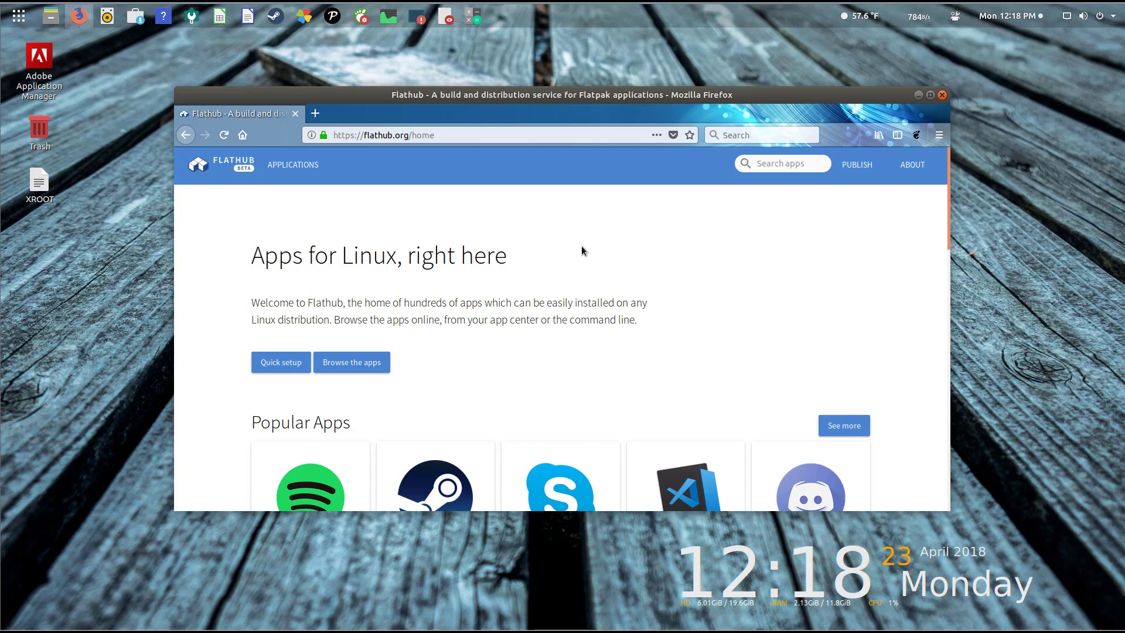
mouse_move(280, 361)
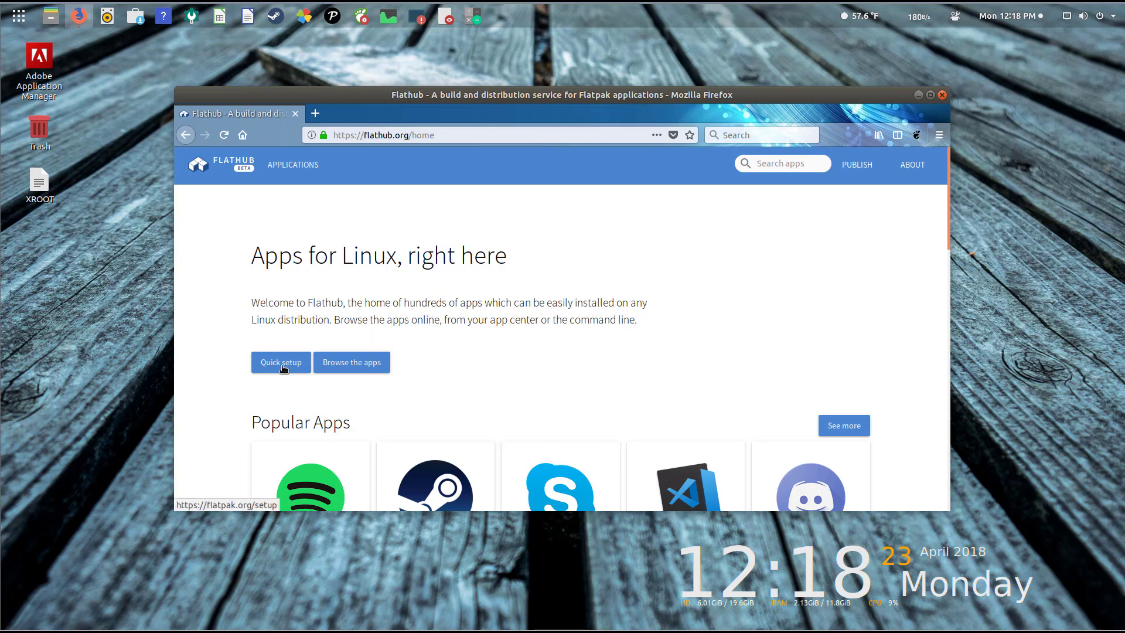
click(351, 361)
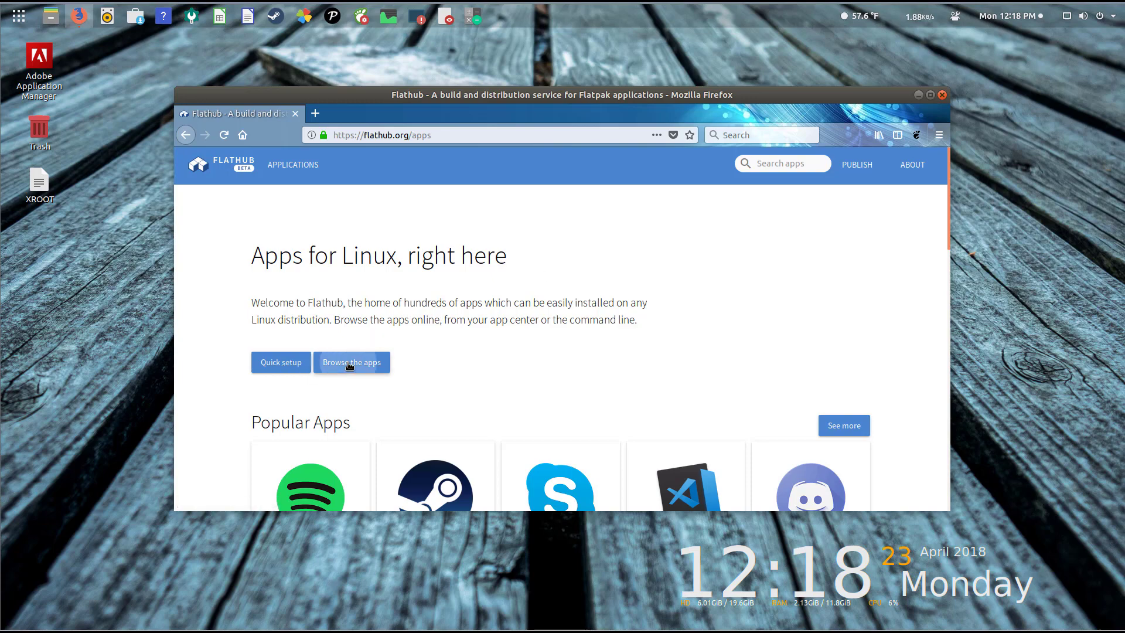
Step: Show all 250 Flathub applications and scroll through the grid
click(351, 362)
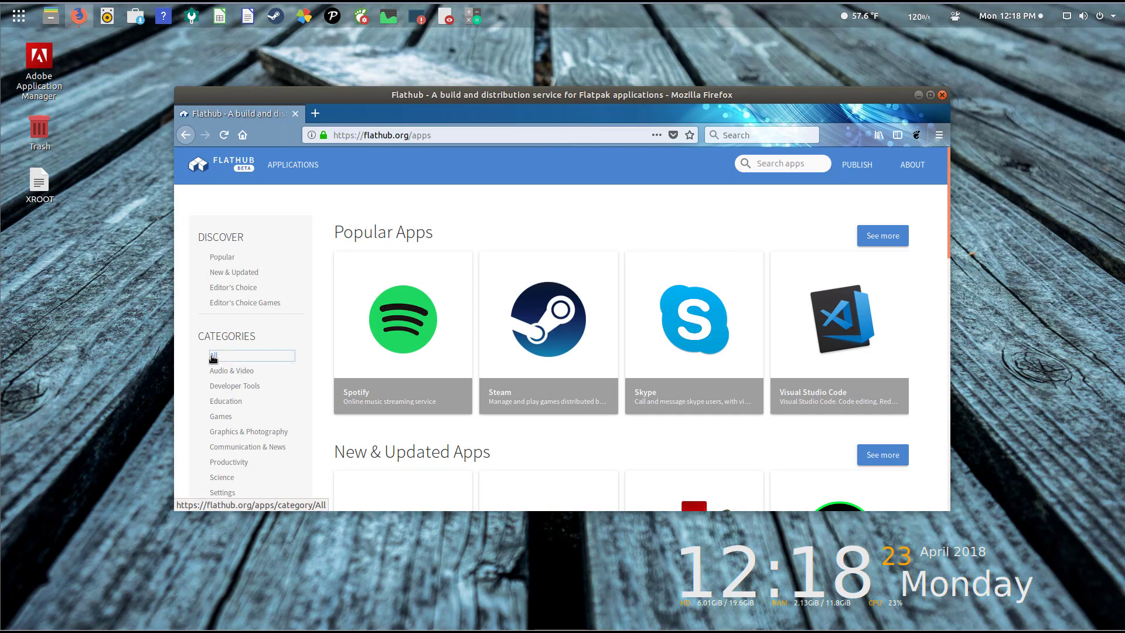
click(213, 354)
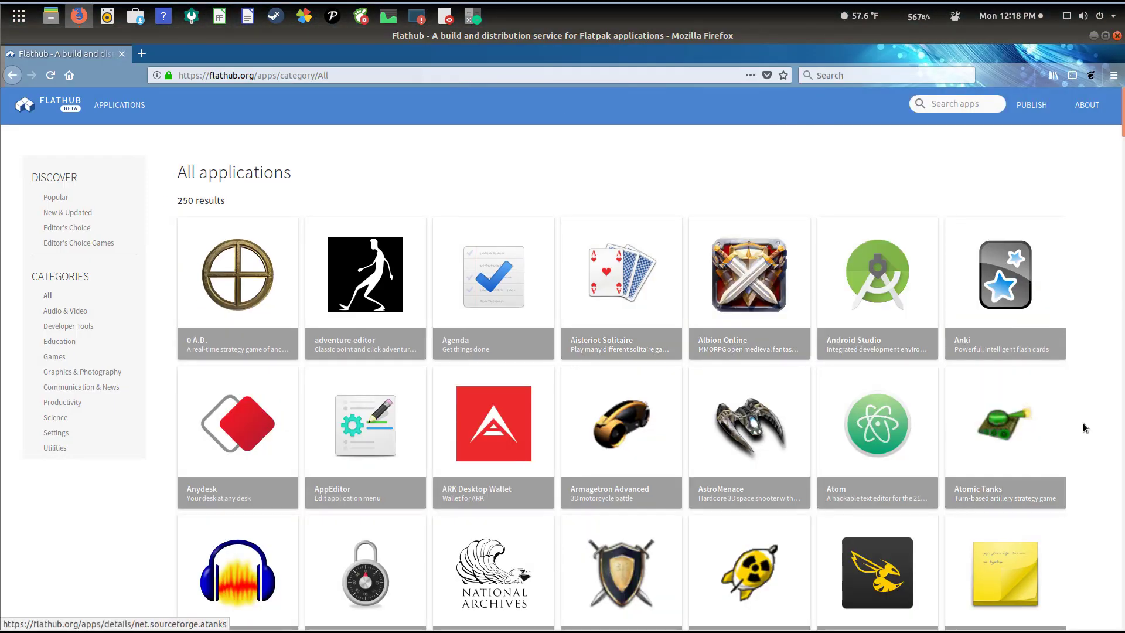
scroll(down, 3)
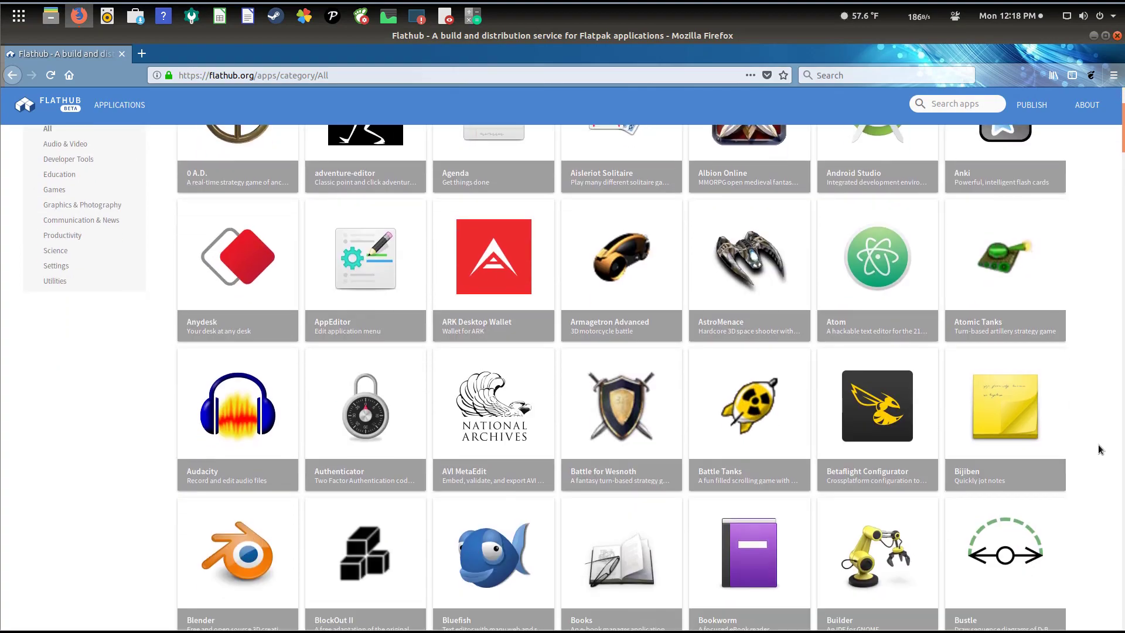
scroll(down, 3)
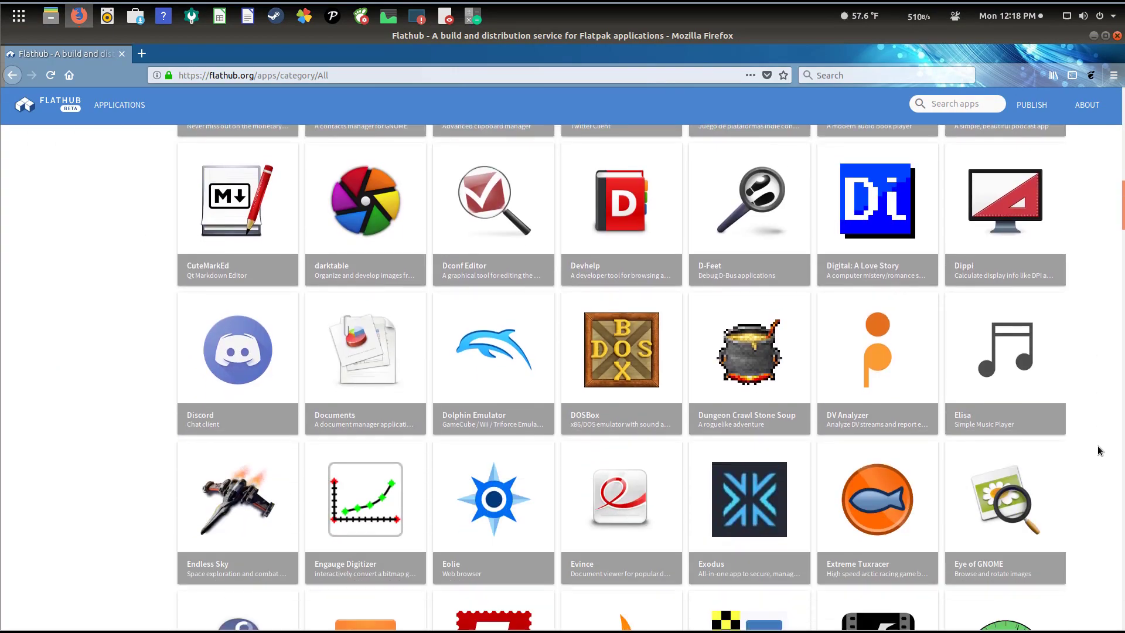
scroll(down, 3)
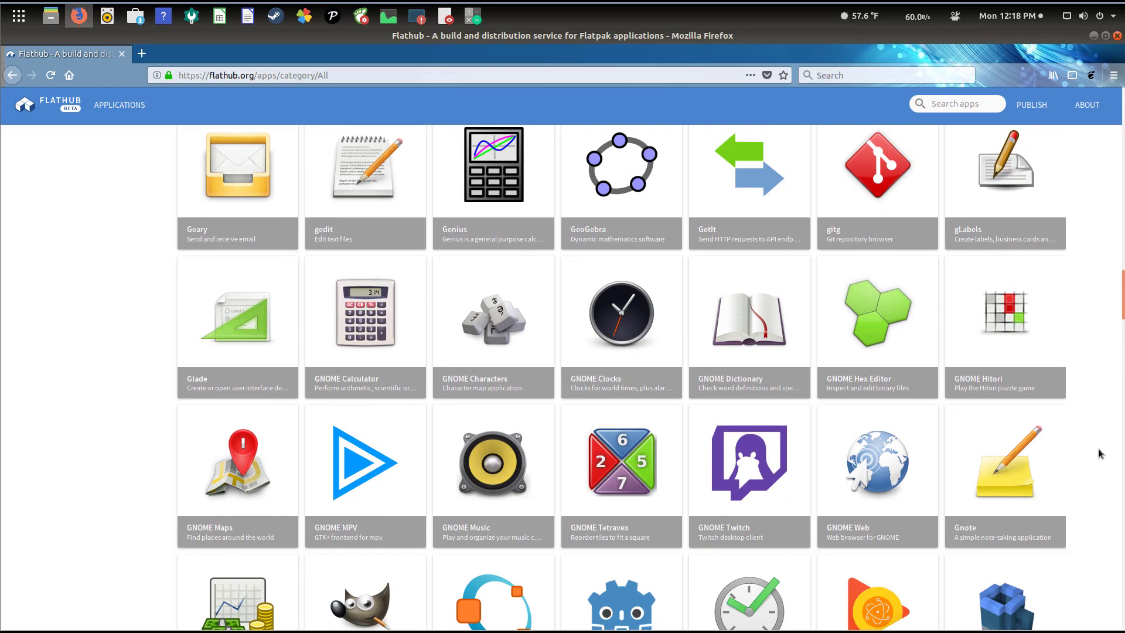
scroll(down, 3)
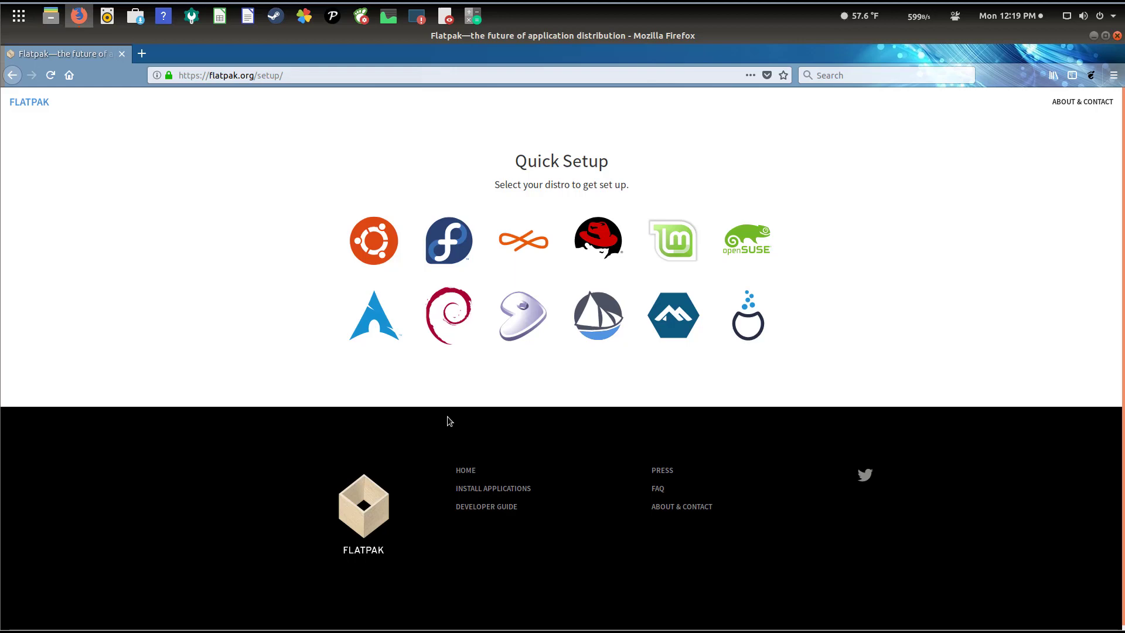
mouse_move(373, 240)
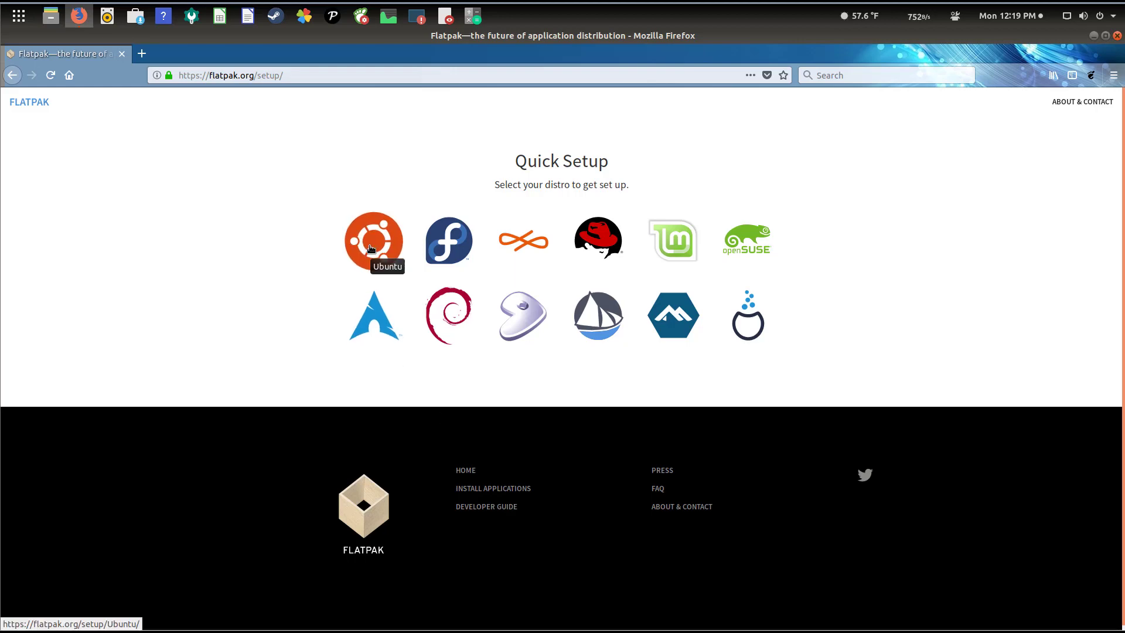
Step: Choose Ubuntu on flatpak.org/setup and scroll through its setup steps
click(373, 239)
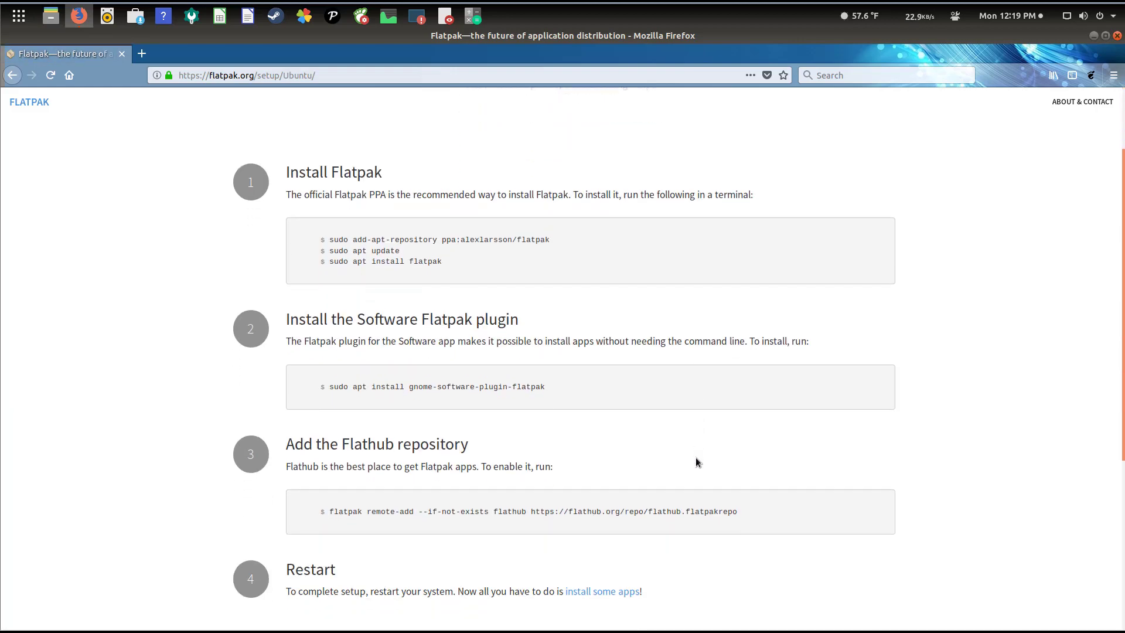
scroll(down, 3)
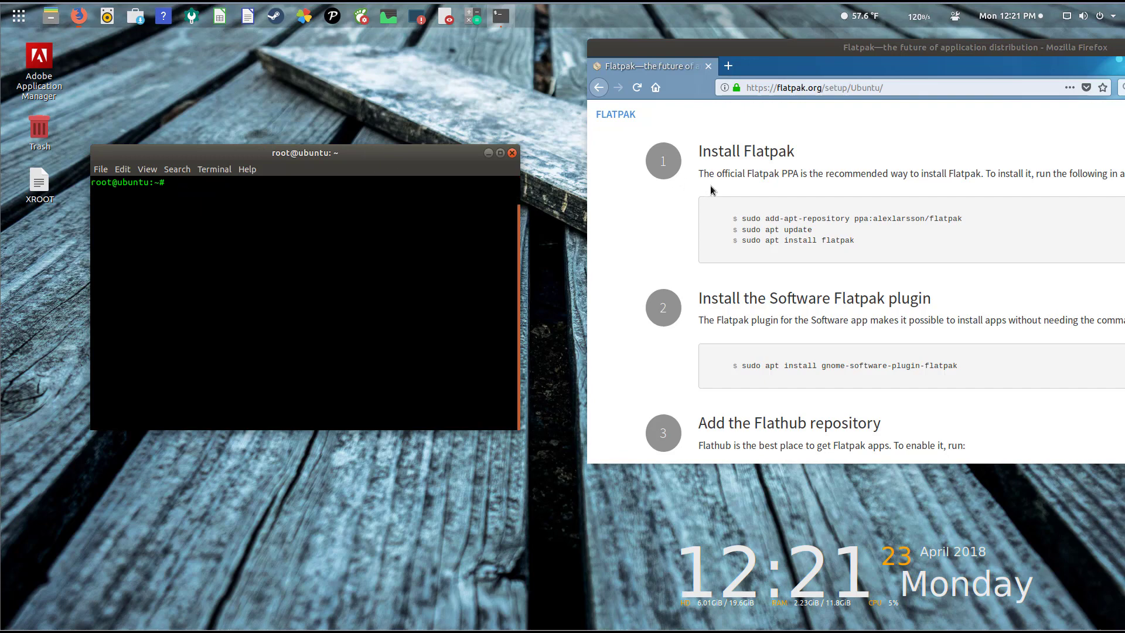
Step: Add the ppa:alexlarsson/flatpak repository, update packages, and run apt install flatpak
double_click(861, 218)
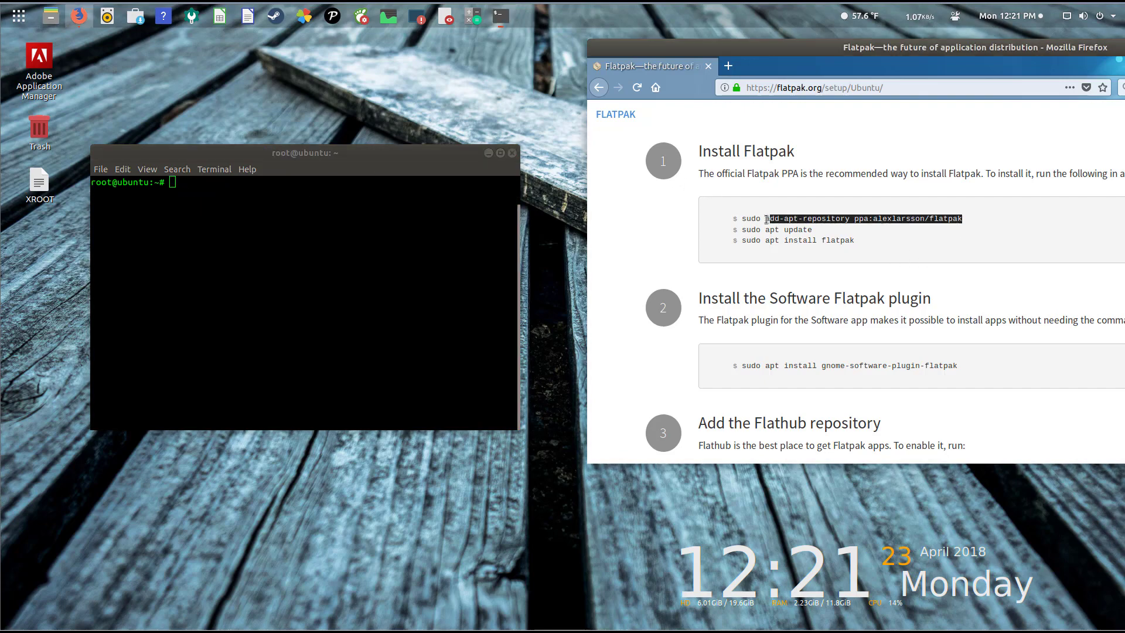
text(add-apt-repository ppa:alexlarsson/flatpak)
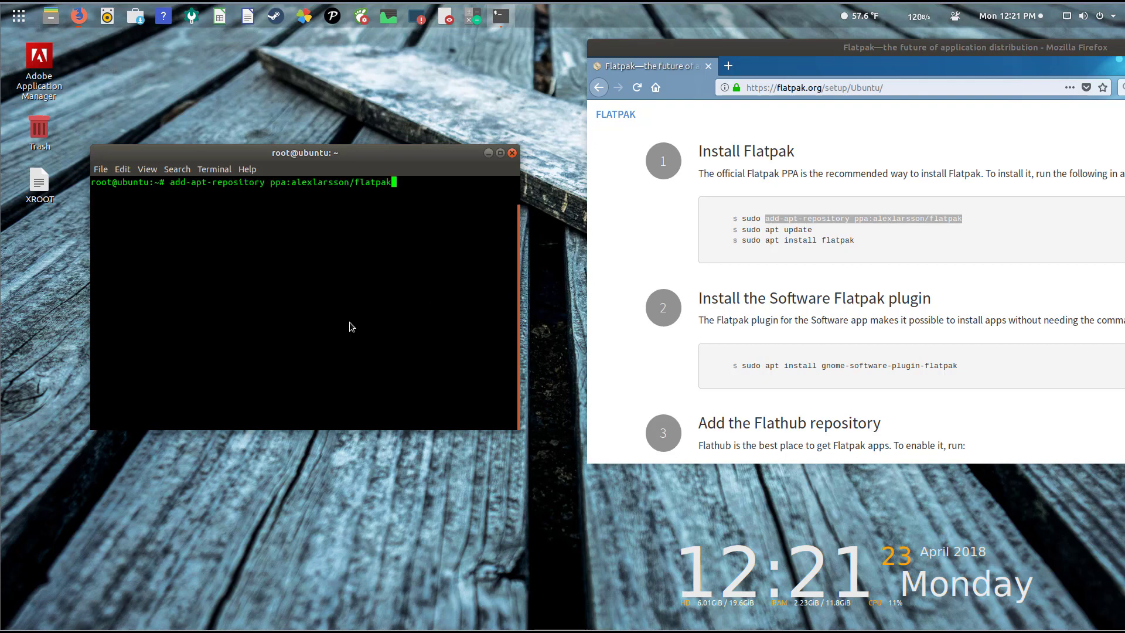
key(Return)
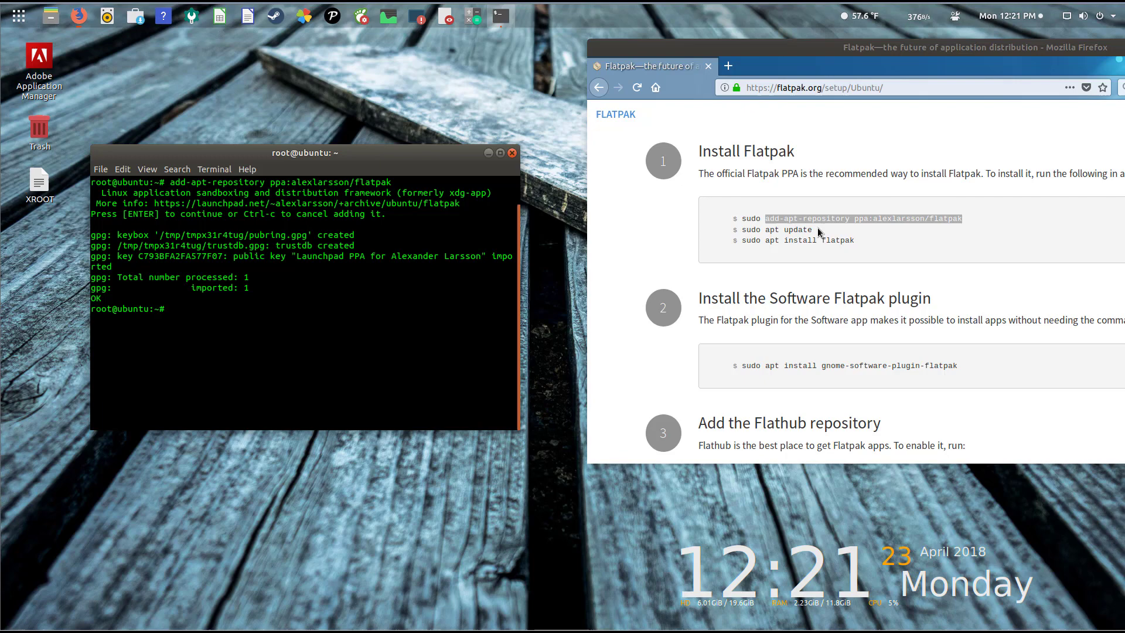
right_click(287, 338)
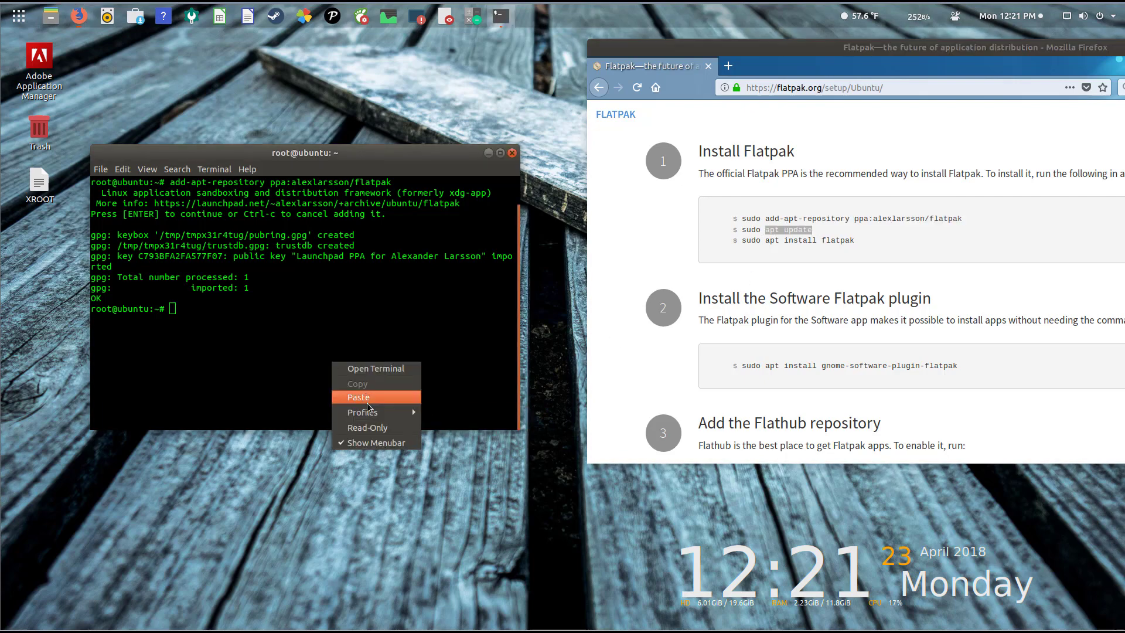
click(358, 396)
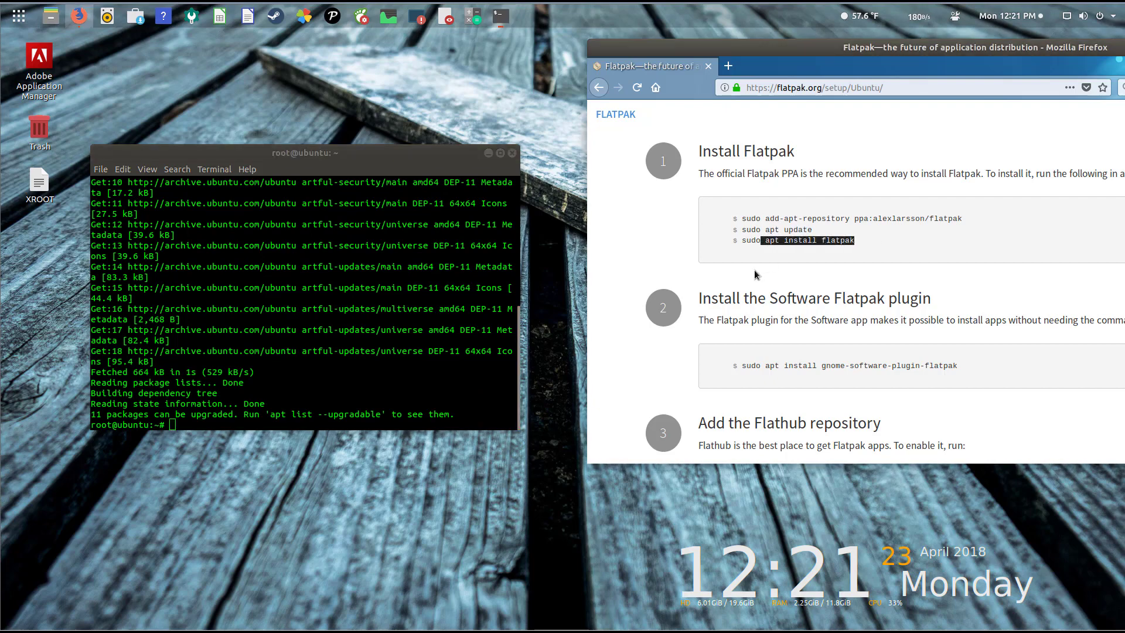
text(apt install flatpak)
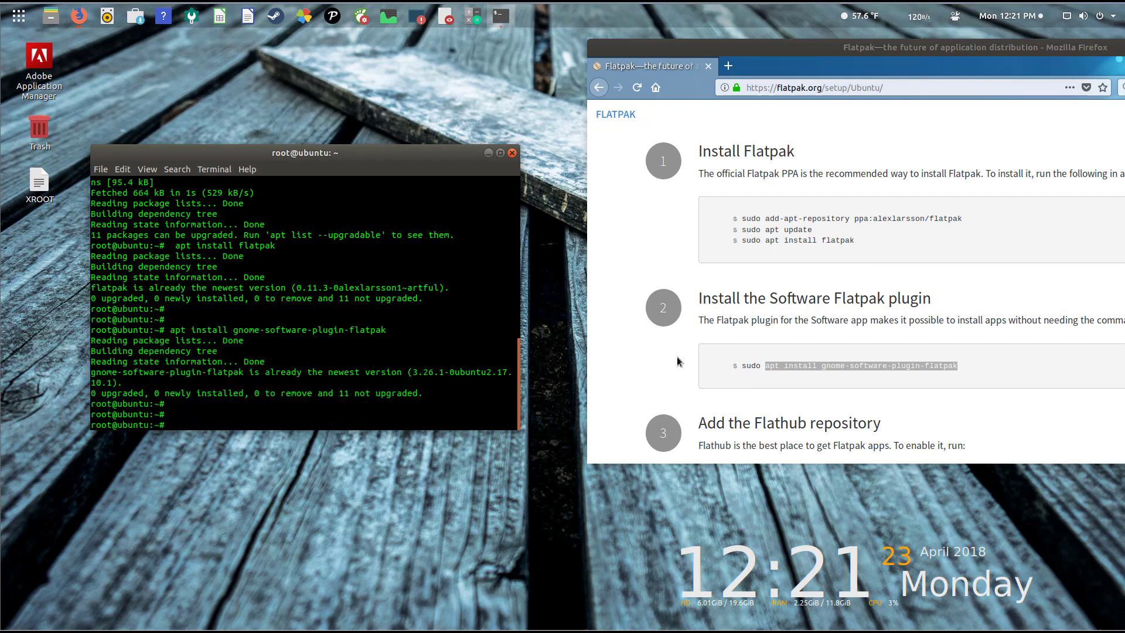
Step: Scroll to the Flathub step and place the terminal beside the setup page
scroll(down, 3)
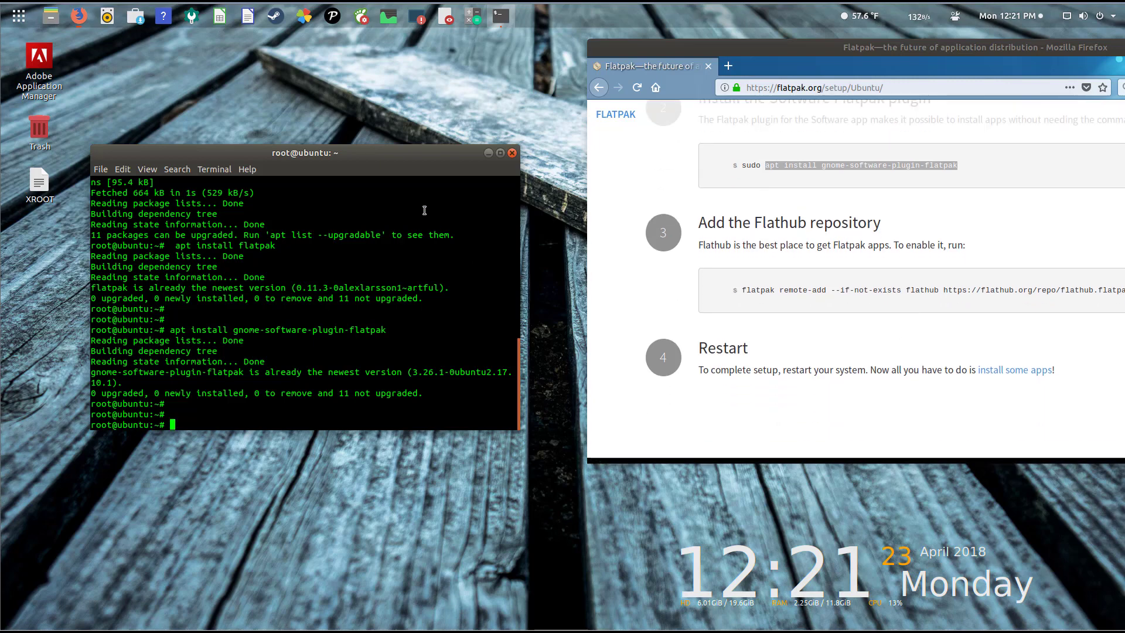
drag(304, 152, 240, 202)
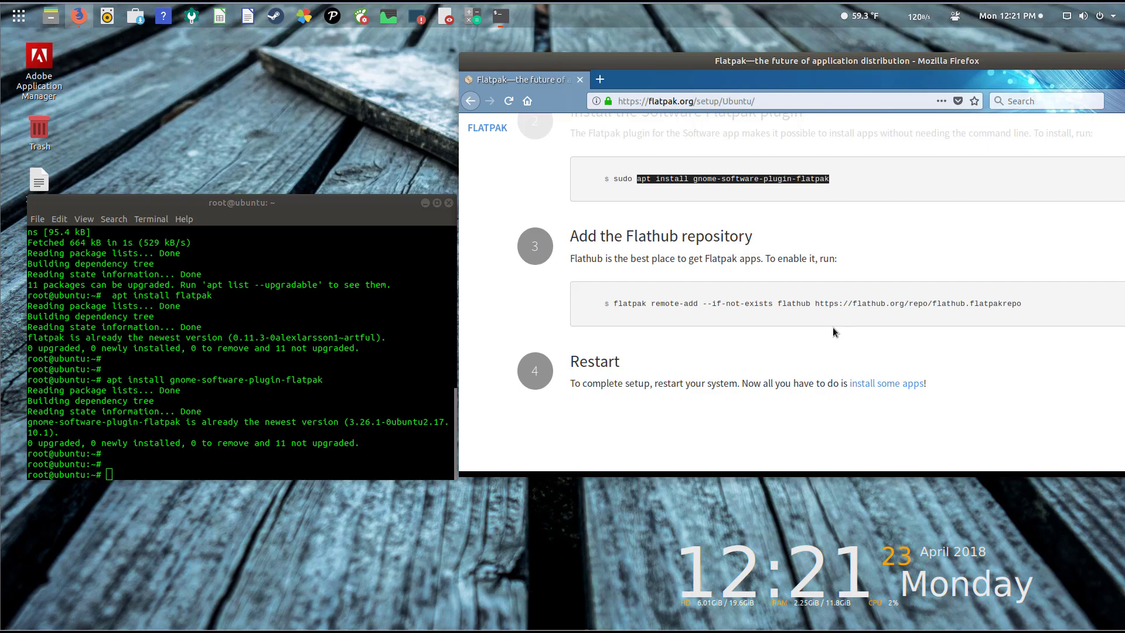
mouse_move(1035, 314)
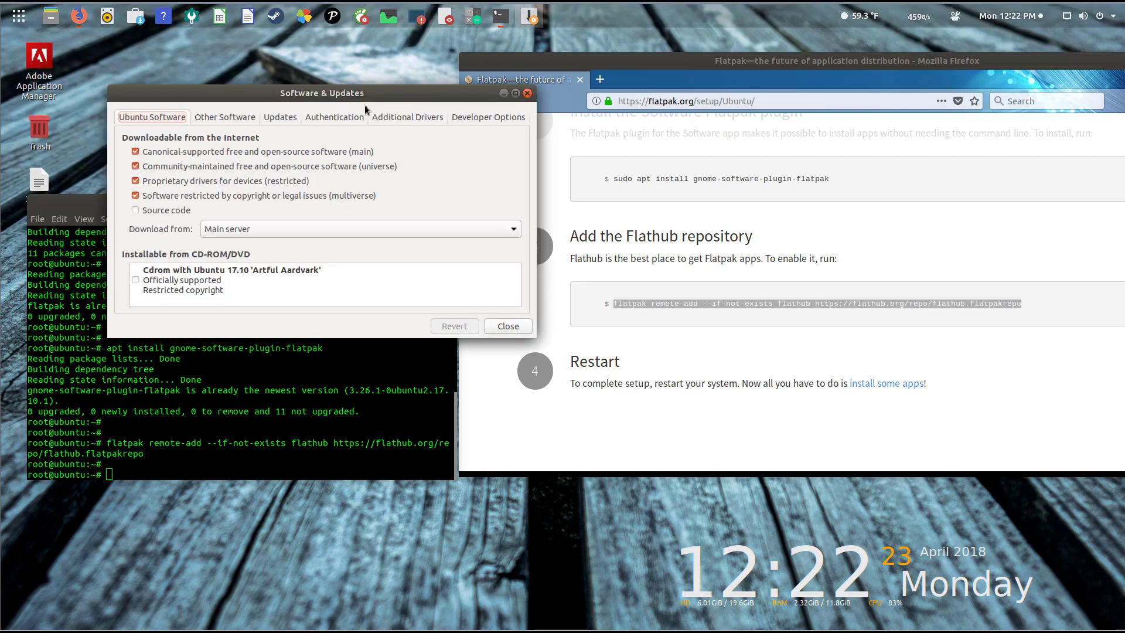
click(224, 117)
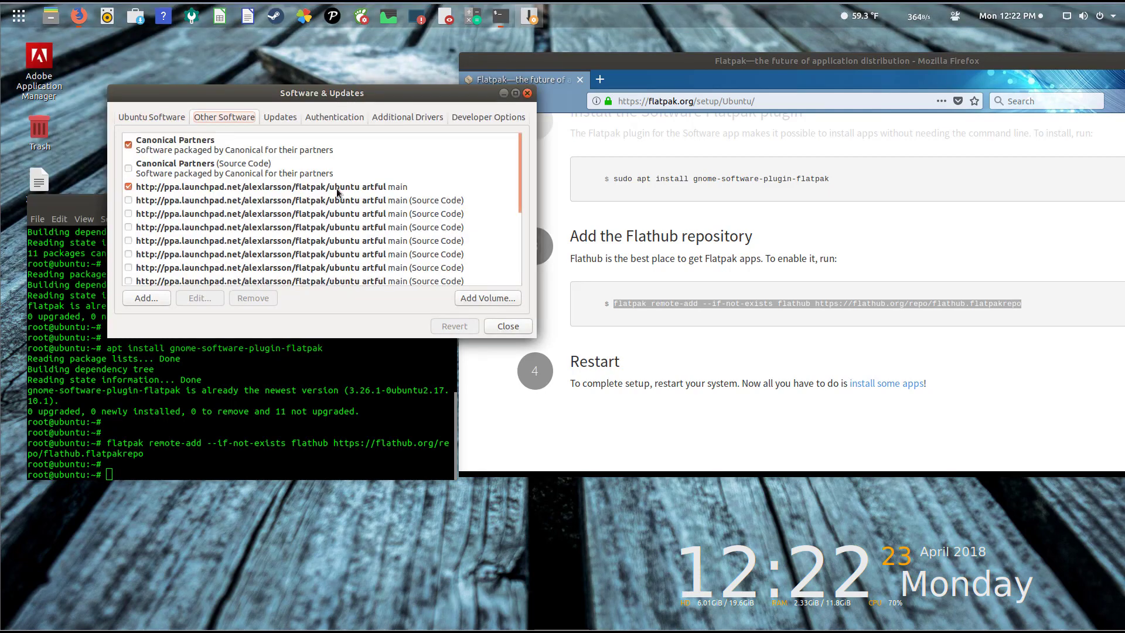
mouse_move(359, 198)
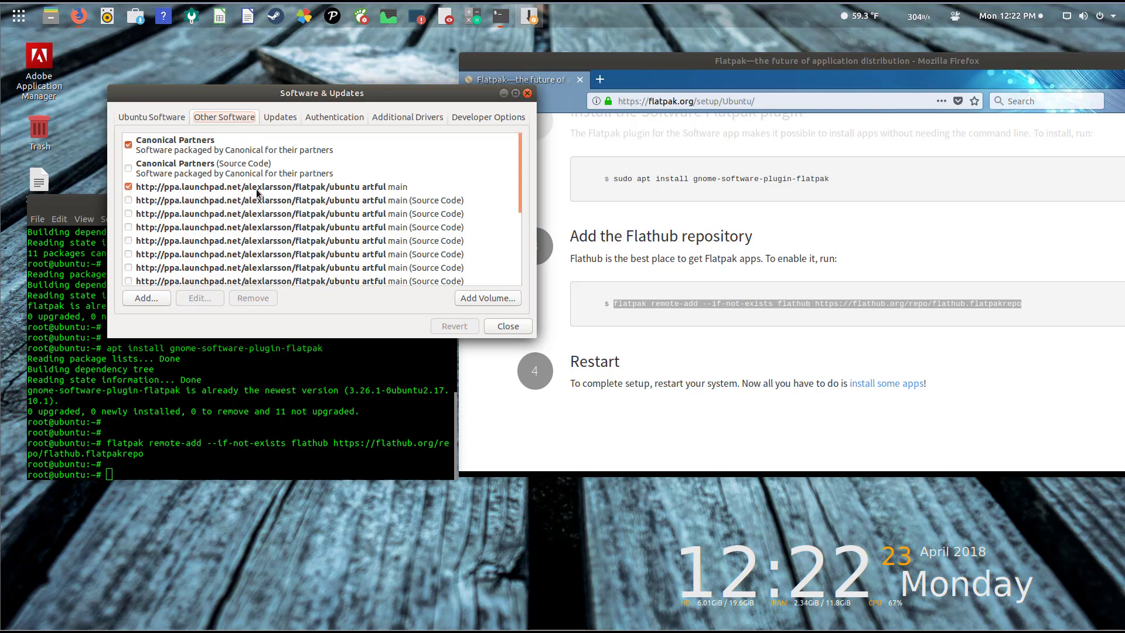
click(506, 326)
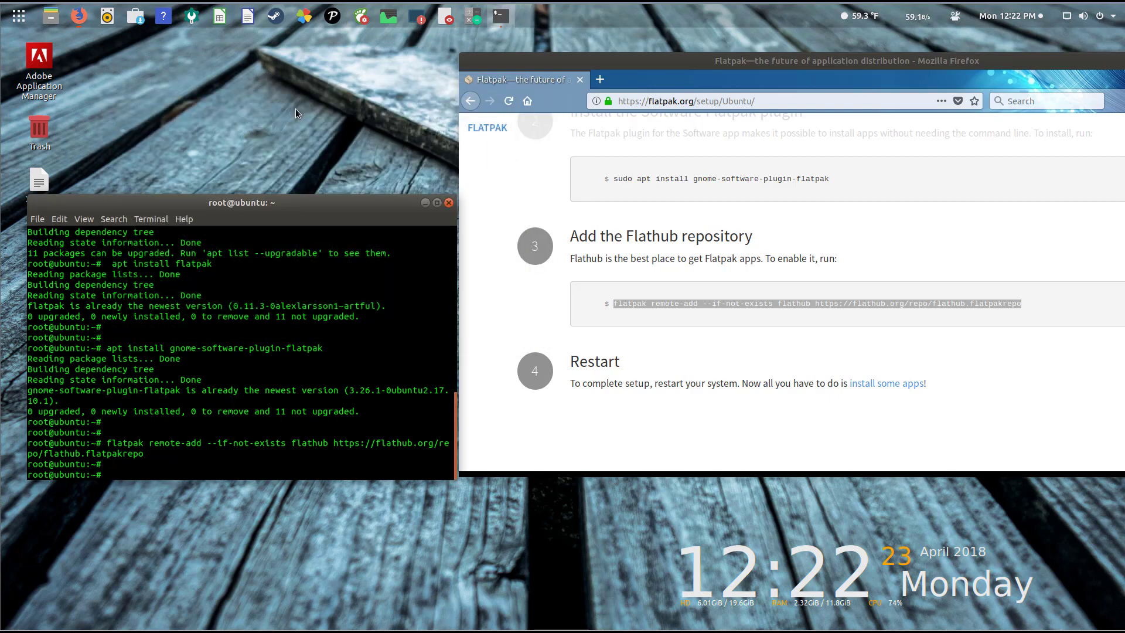
click(135, 16)
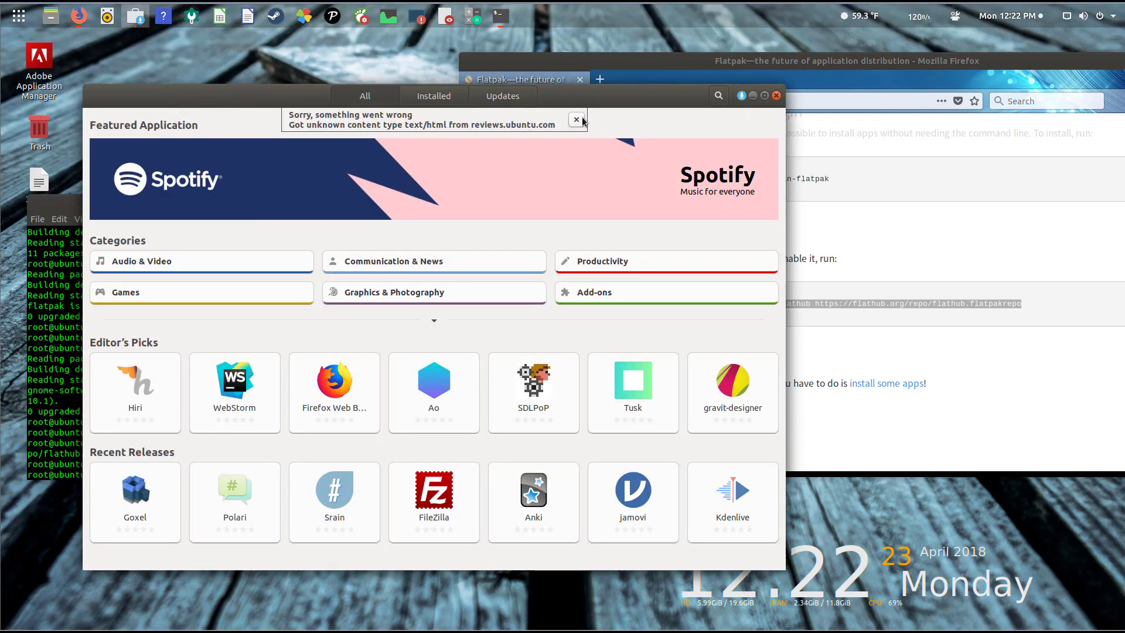
Step: Dismiss the reviews error and search Ubuntu Software for Spotify
click(576, 119)
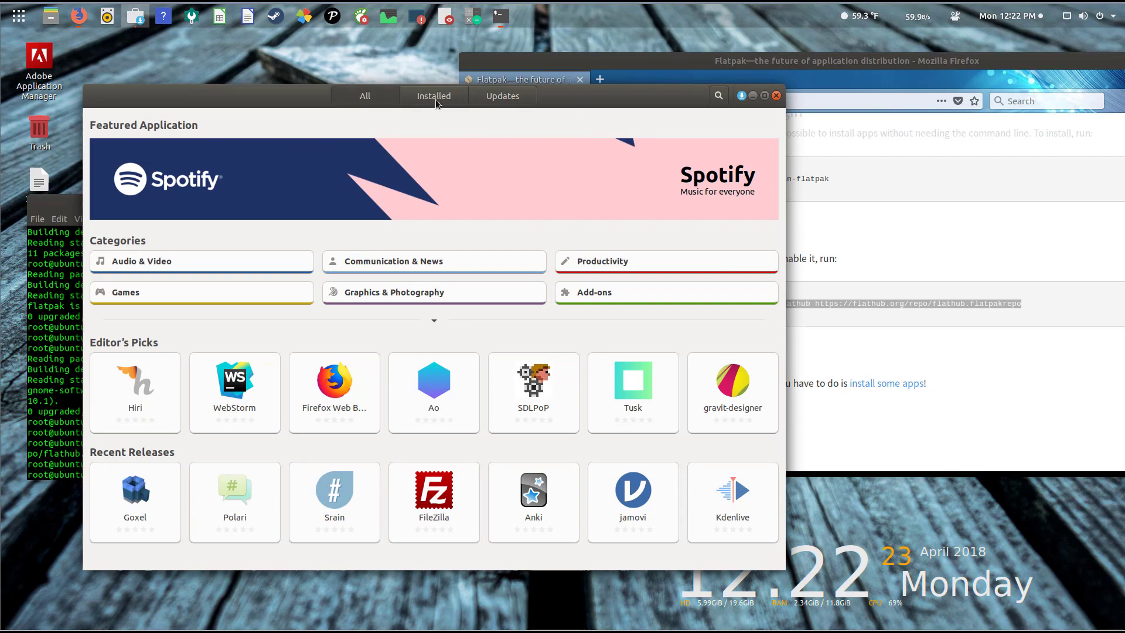
click(433, 95)
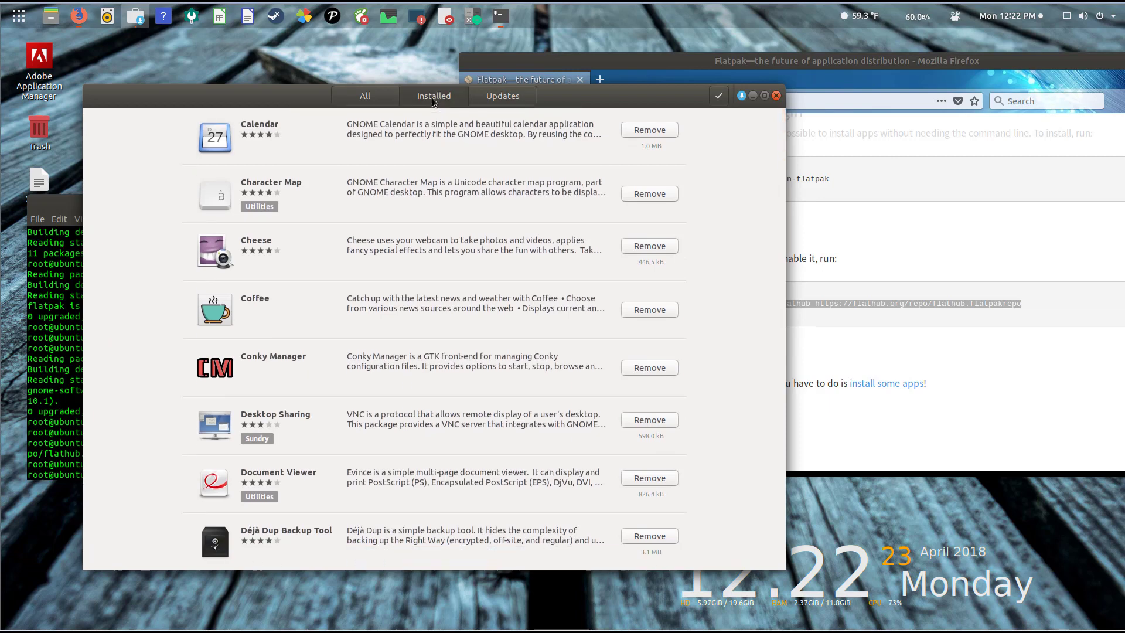
text(spotify)
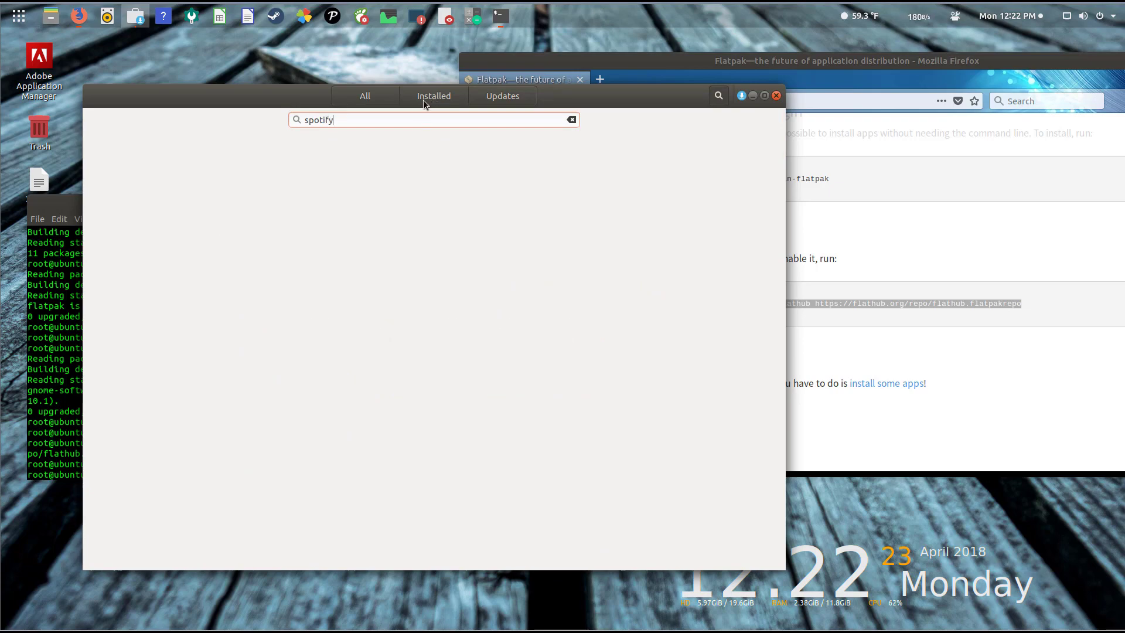
key(BackSpace)
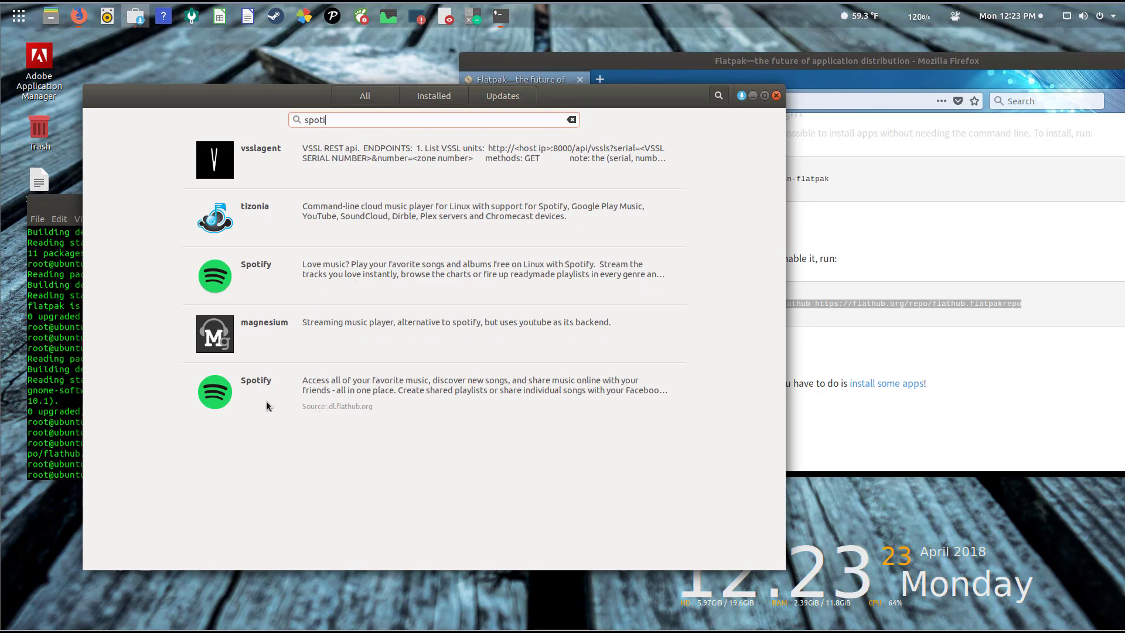
mouse_move(406, 437)
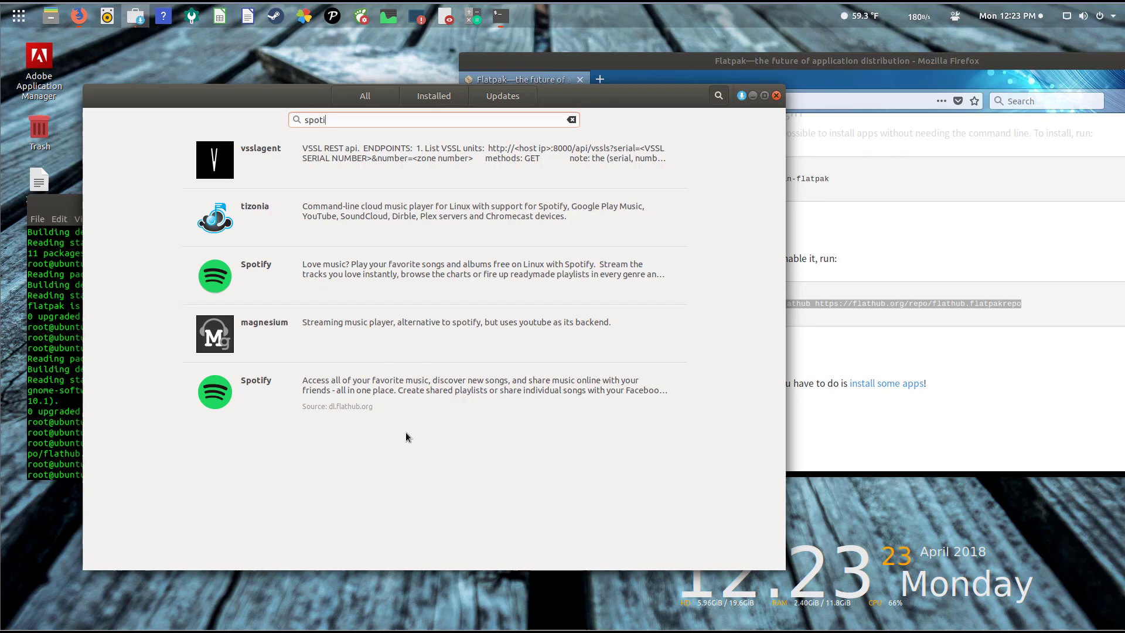
mouse_move(324, 419)
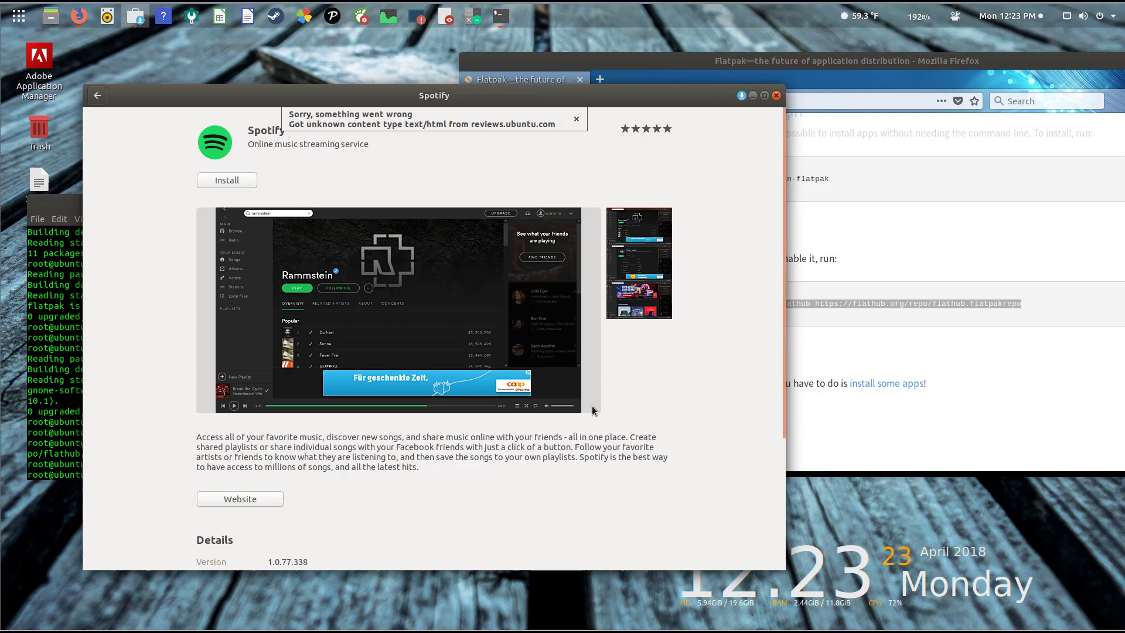
Step: Try installing Spotify, which fails as not supported
scroll(down, 3)
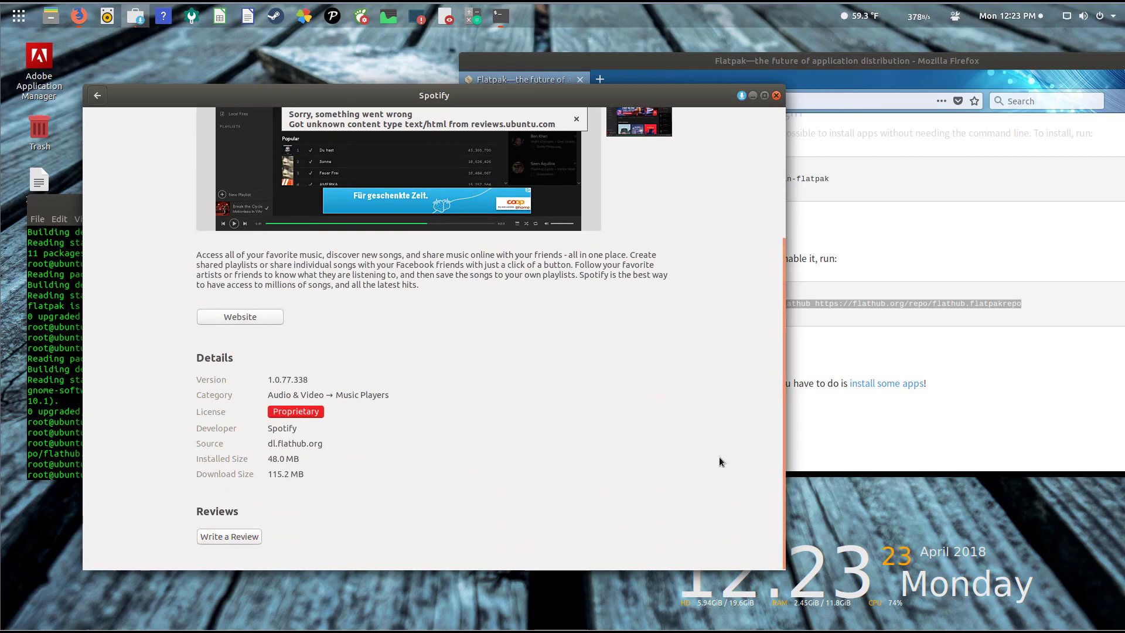
scroll(up, 3)
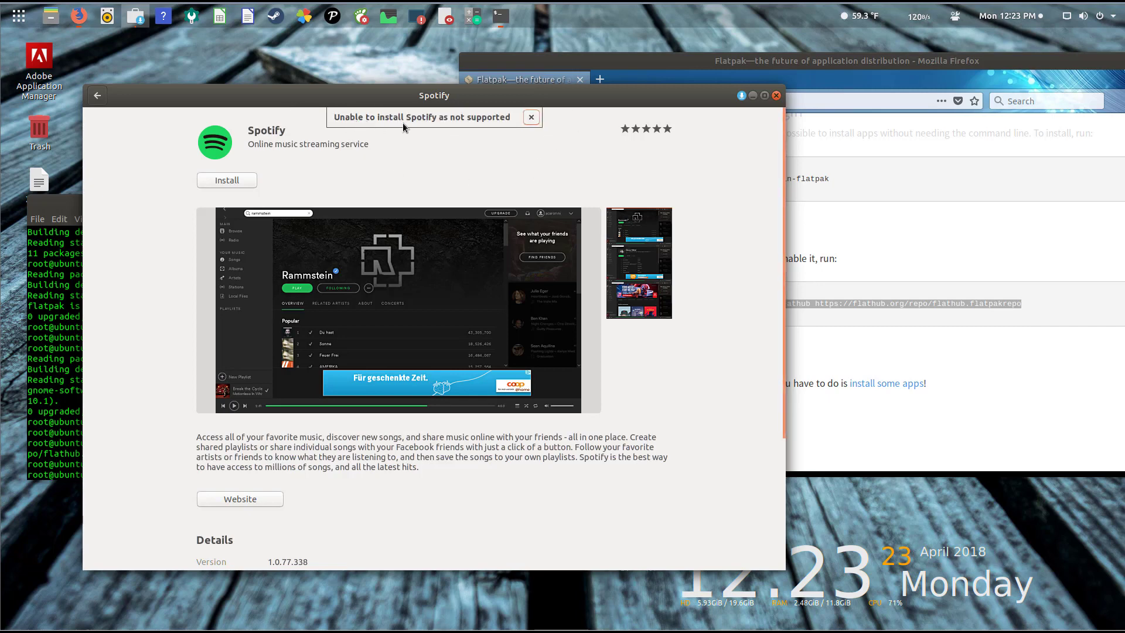
mouse_move(450, 165)
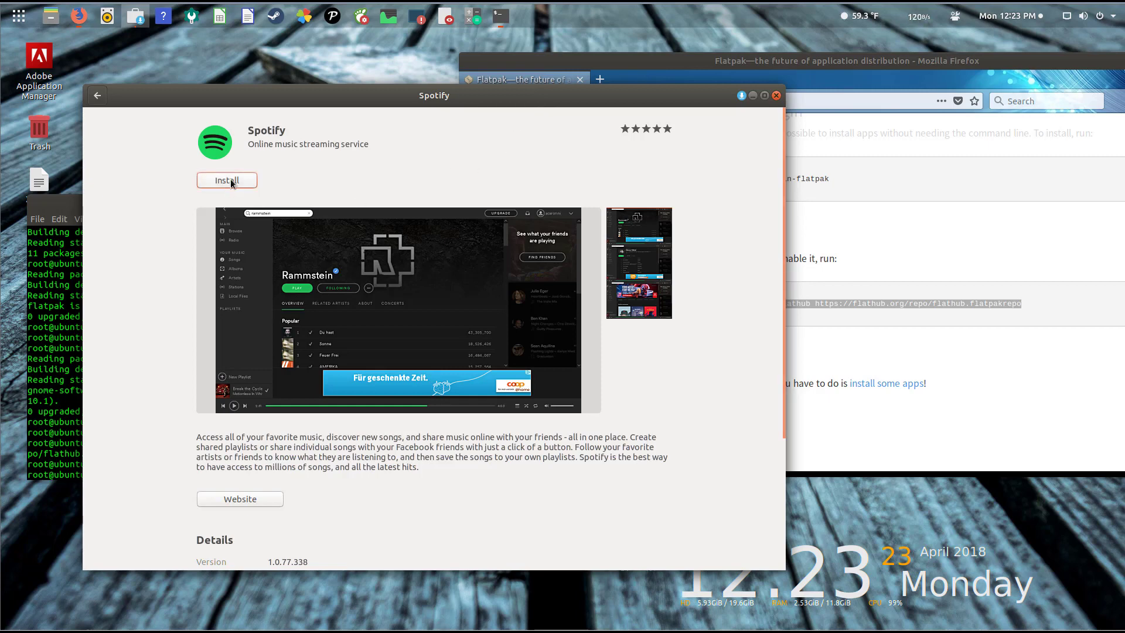
click(227, 180)
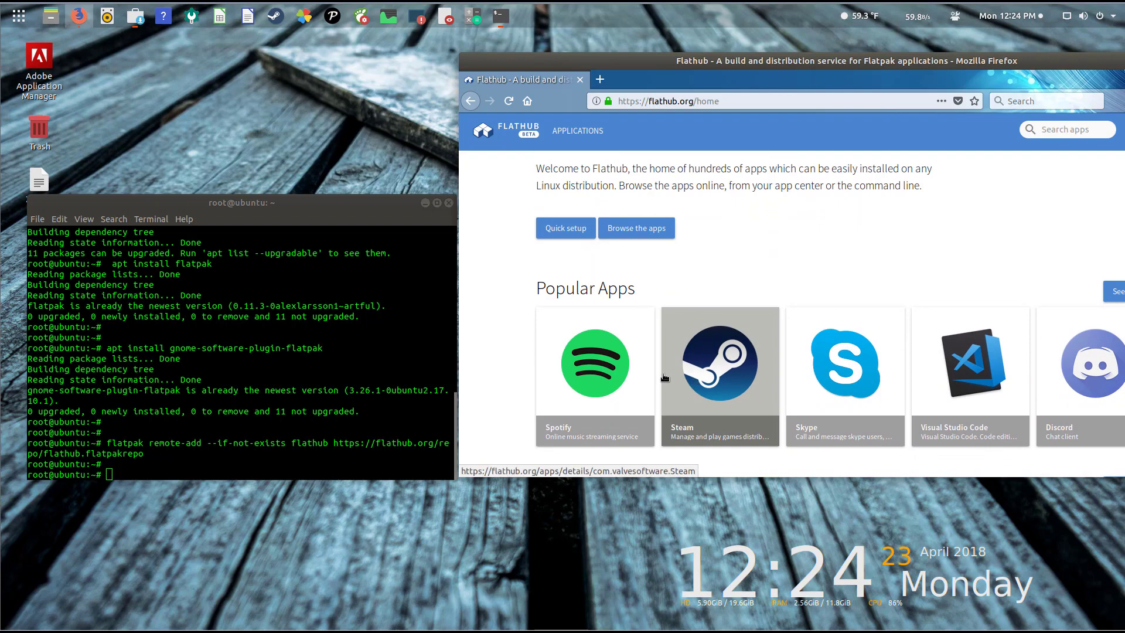
Step: Download com.spotify.Client.flatpakref from Flathub, open its Downloads folder, and minimize Firefox
click(594, 361)
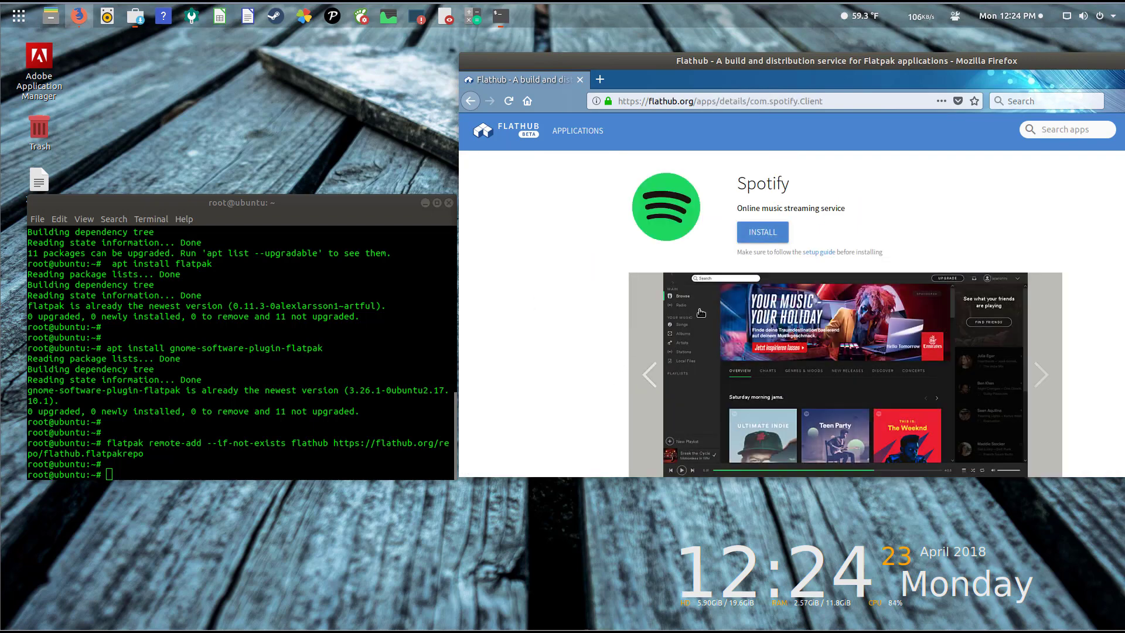
click(762, 232)
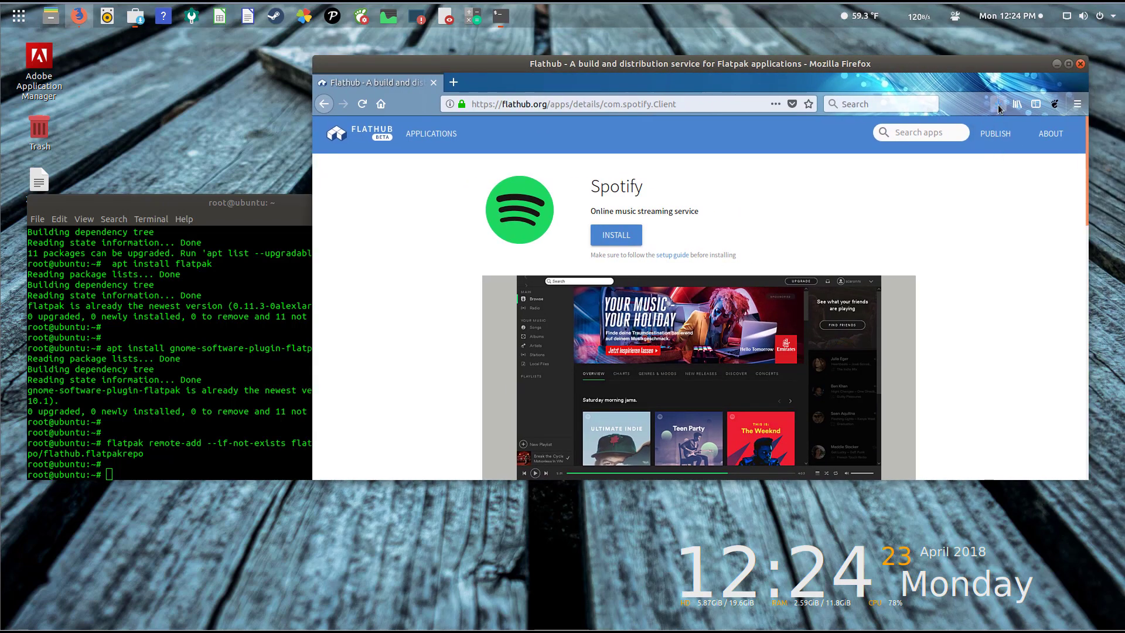
click(998, 103)
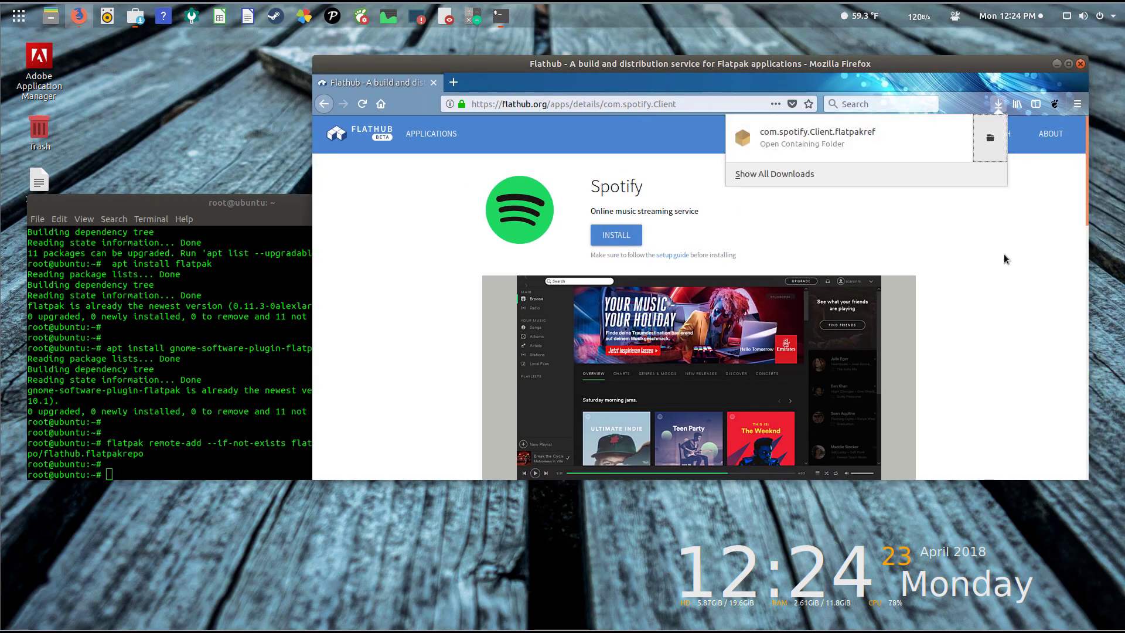
click(802, 137)
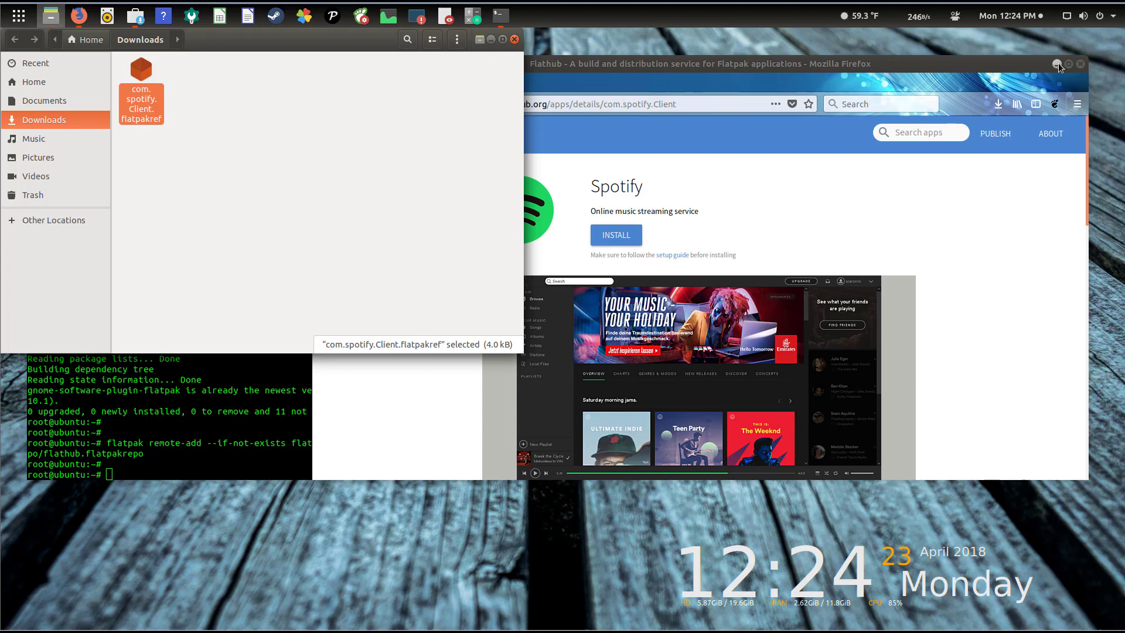
click(1057, 64)
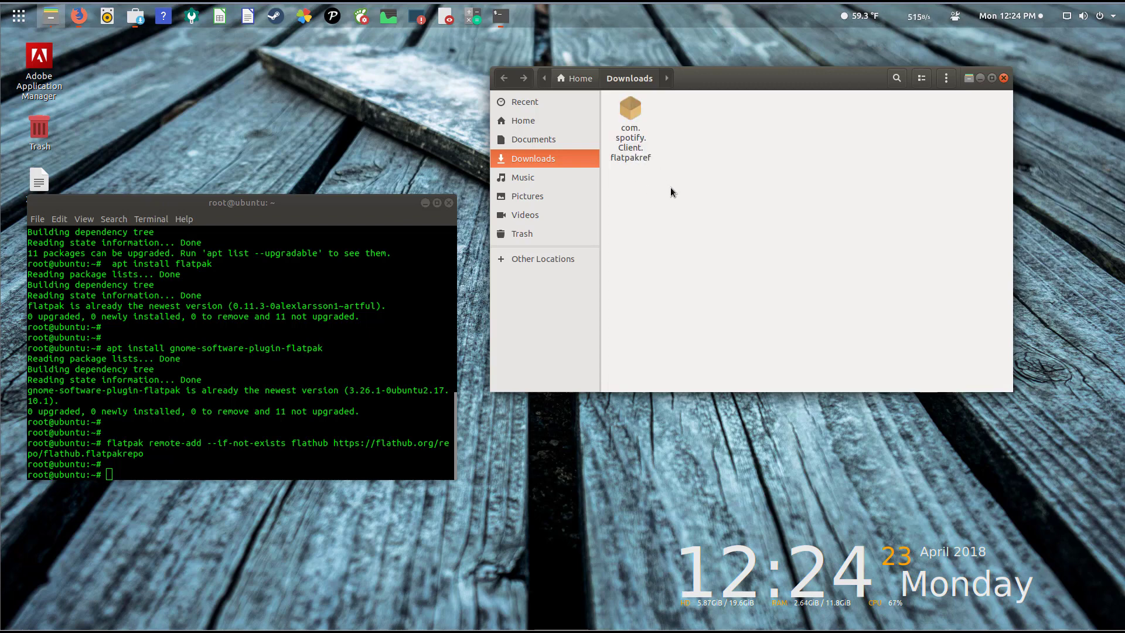
mouse_move(611, 237)
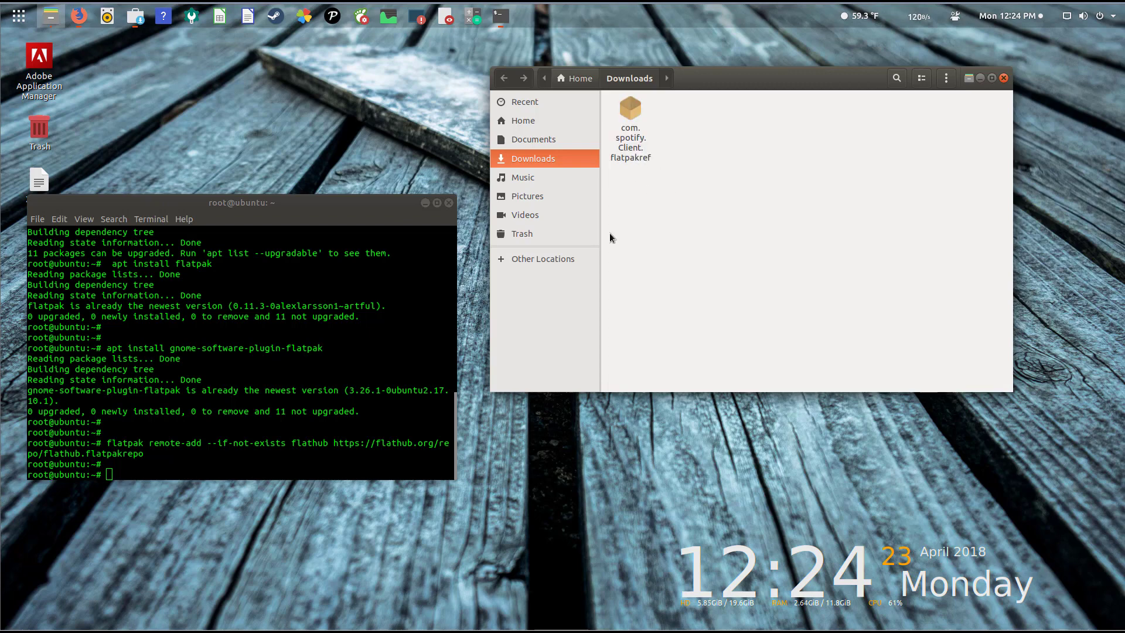
Step: Run flatpak install on the dragged-in Spotify flatpakref file
text(f)
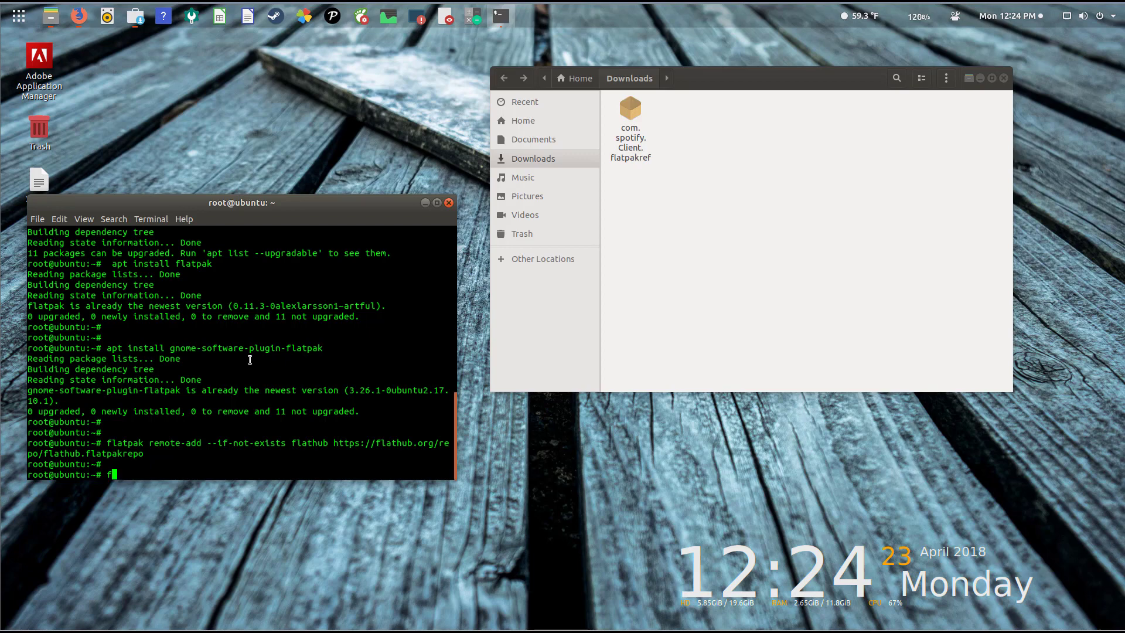
text(latpak install)
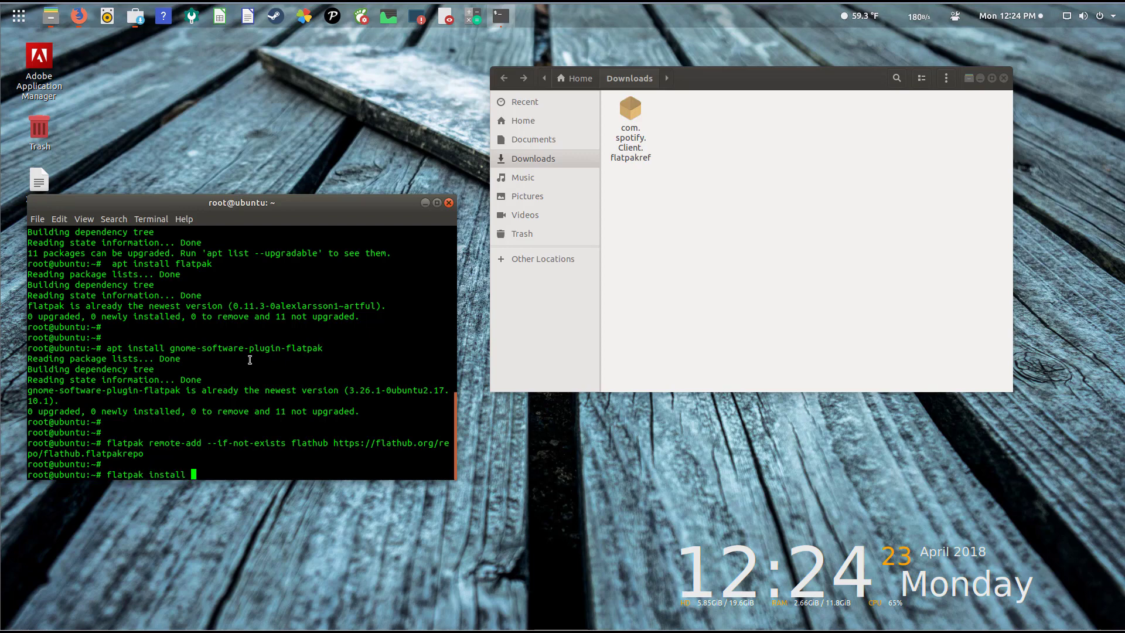
drag(629, 126, 498, 352)
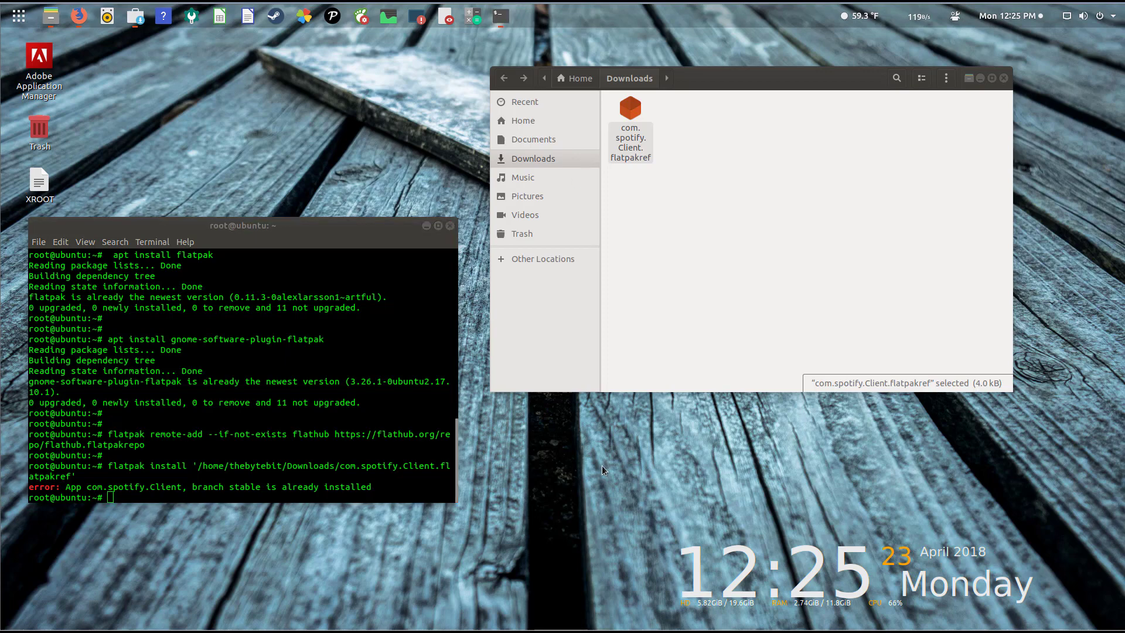
mouse_move(79, 16)
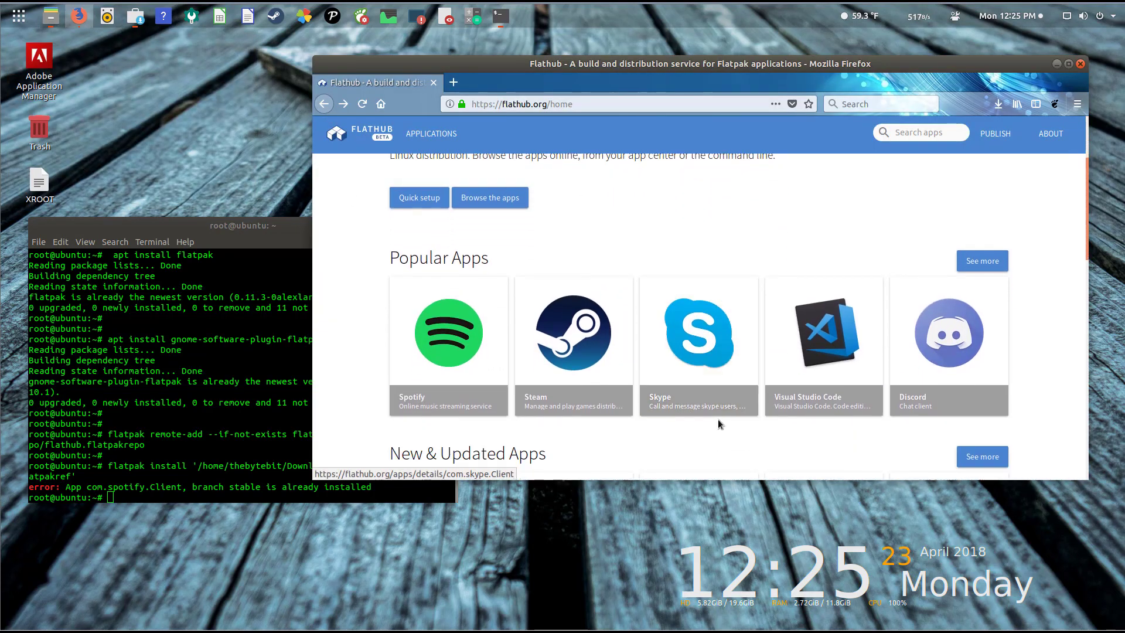
Step: Save com.skype.Client.flatpakref from Skype's Flathub page and open its containing folder
click(697, 332)
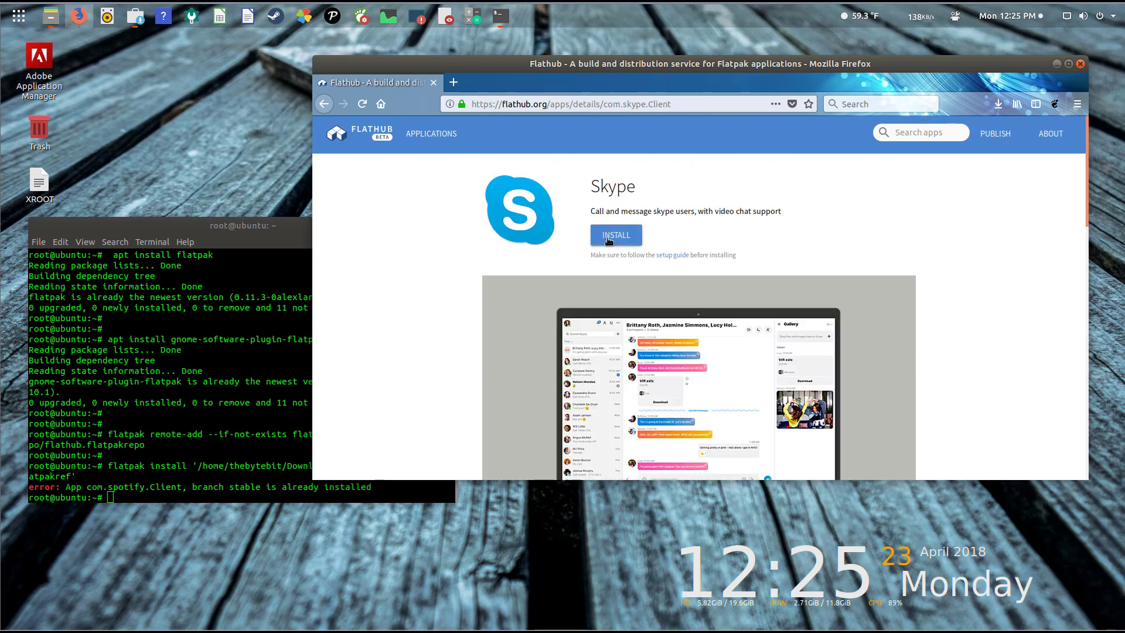
click(616, 234)
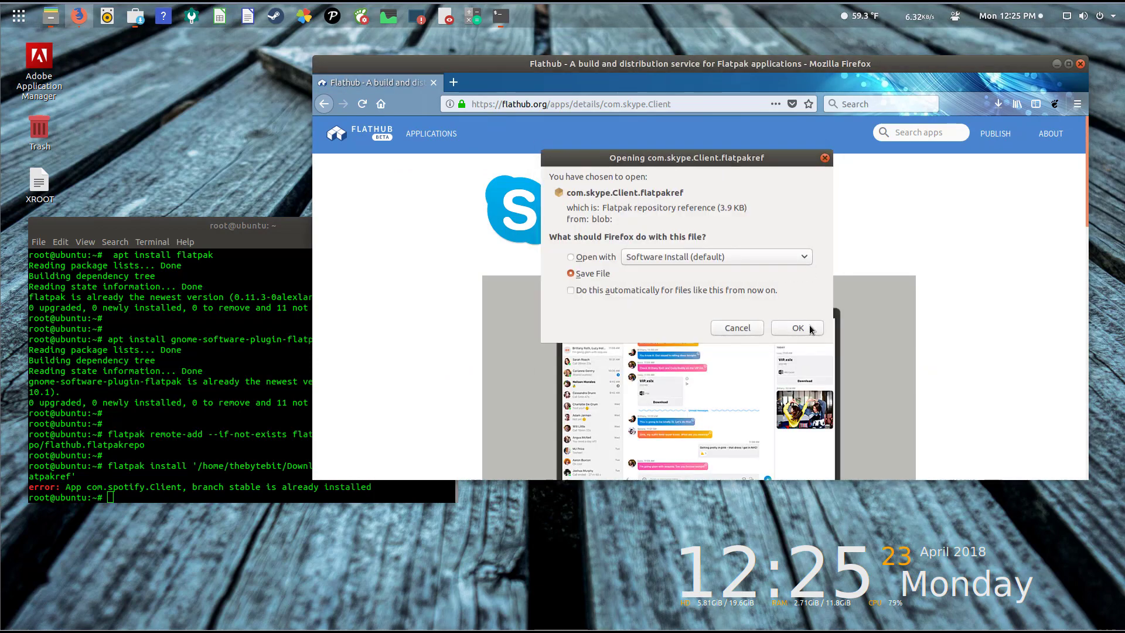
click(796, 328)
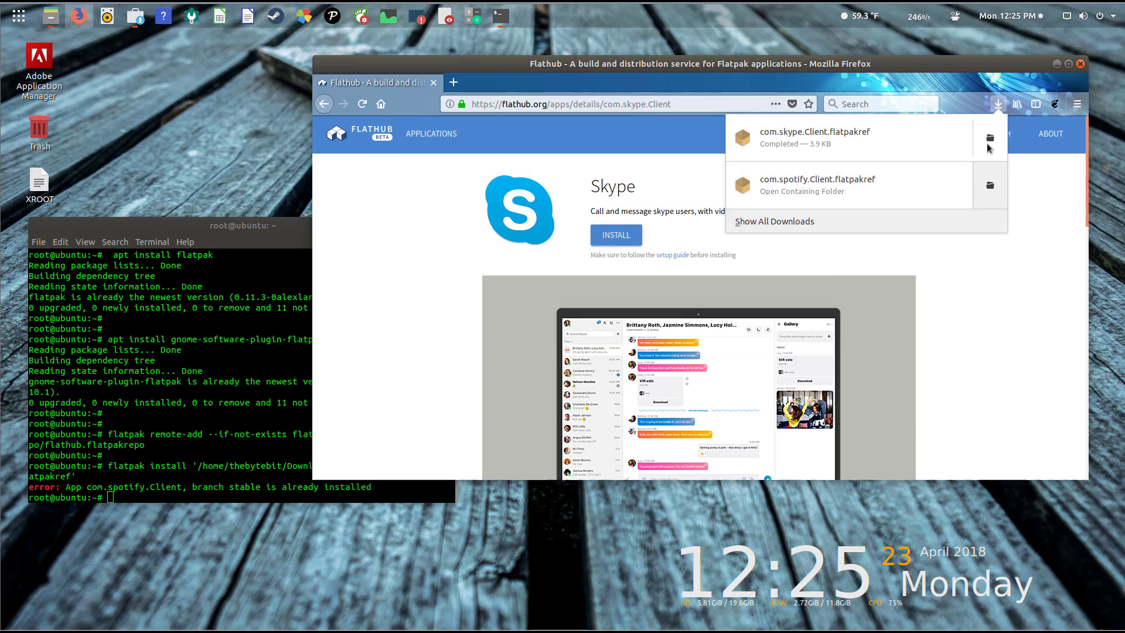
click(484, 135)
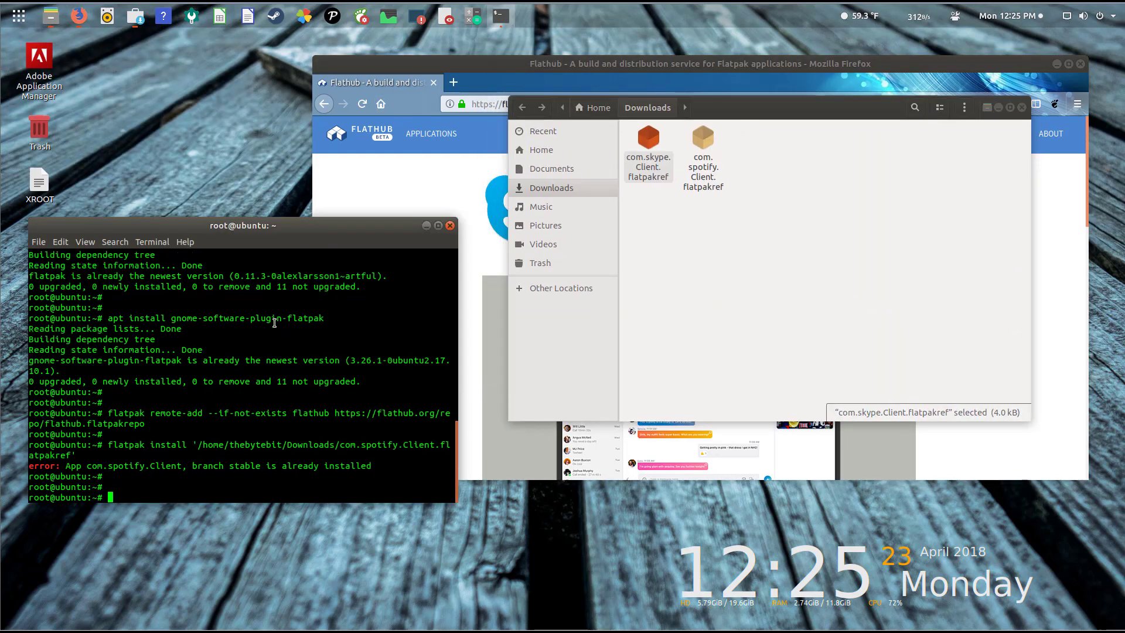
Step: Install Skype from its flatpakref, launch it from Show Applications, then close it
text(flatpak install '/home/thebytebit/Downloads/com.skype.Client.flatpakref)
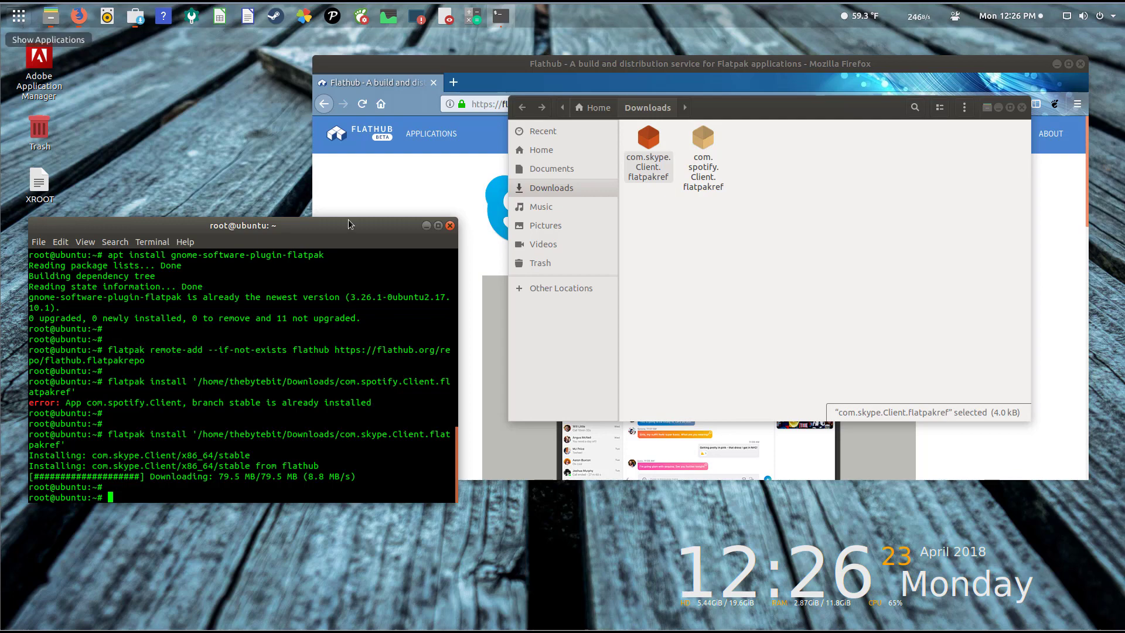
click(19, 16)
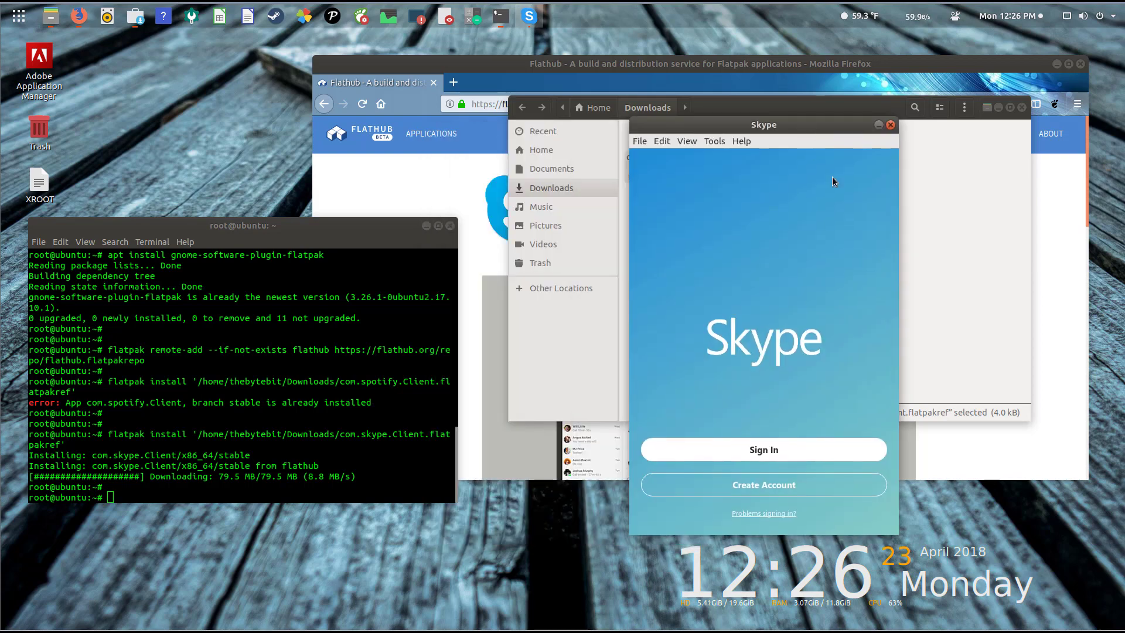
mouse_move(836, 258)
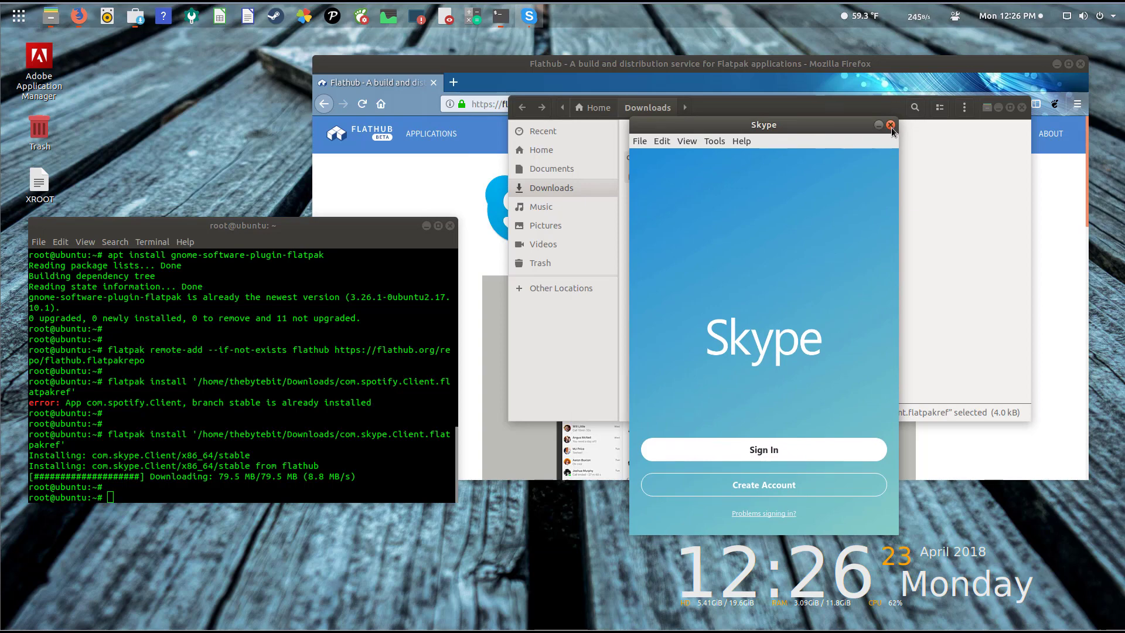
click(892, 125)
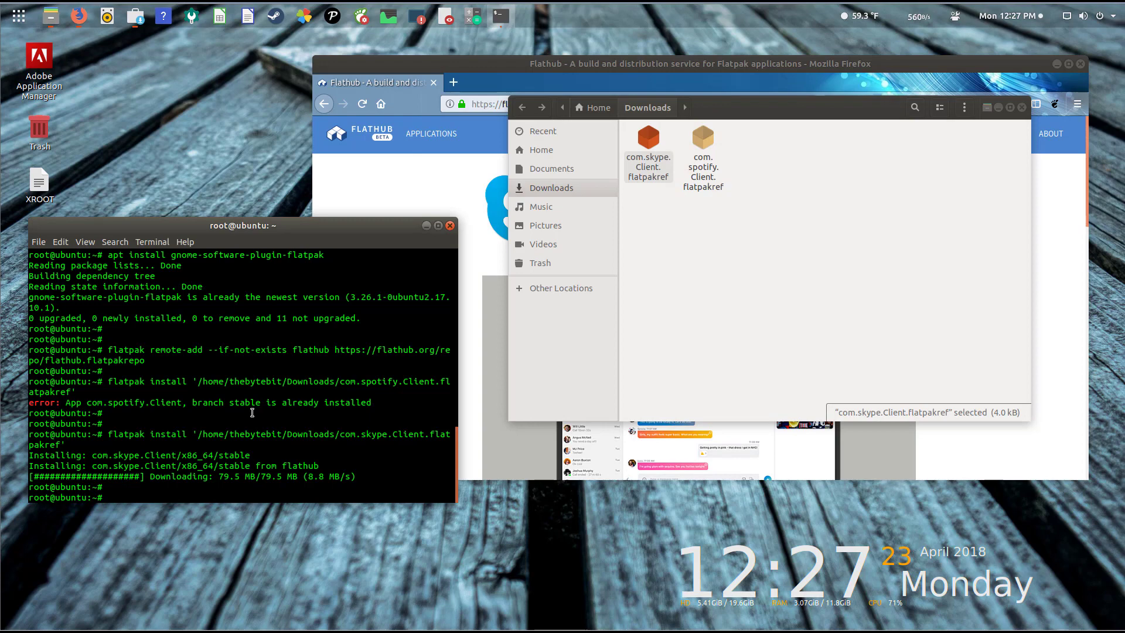
Step: List installed Flatpaks, uninstall com.skype.Client/x86_64/stable, then list them again
text(flatpak list)
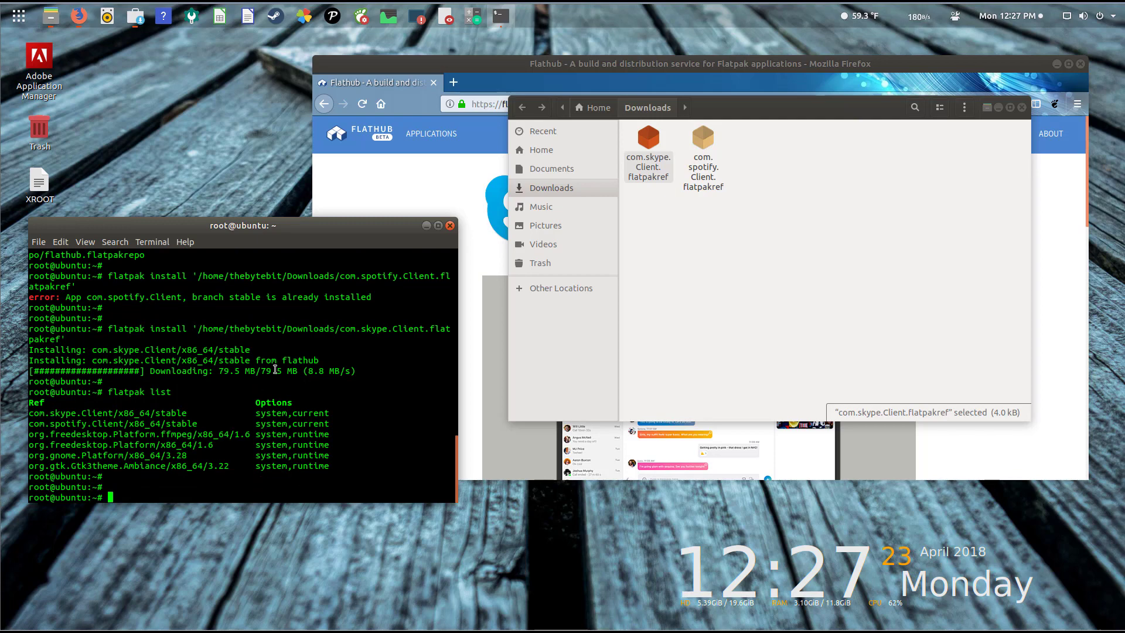
text(s)
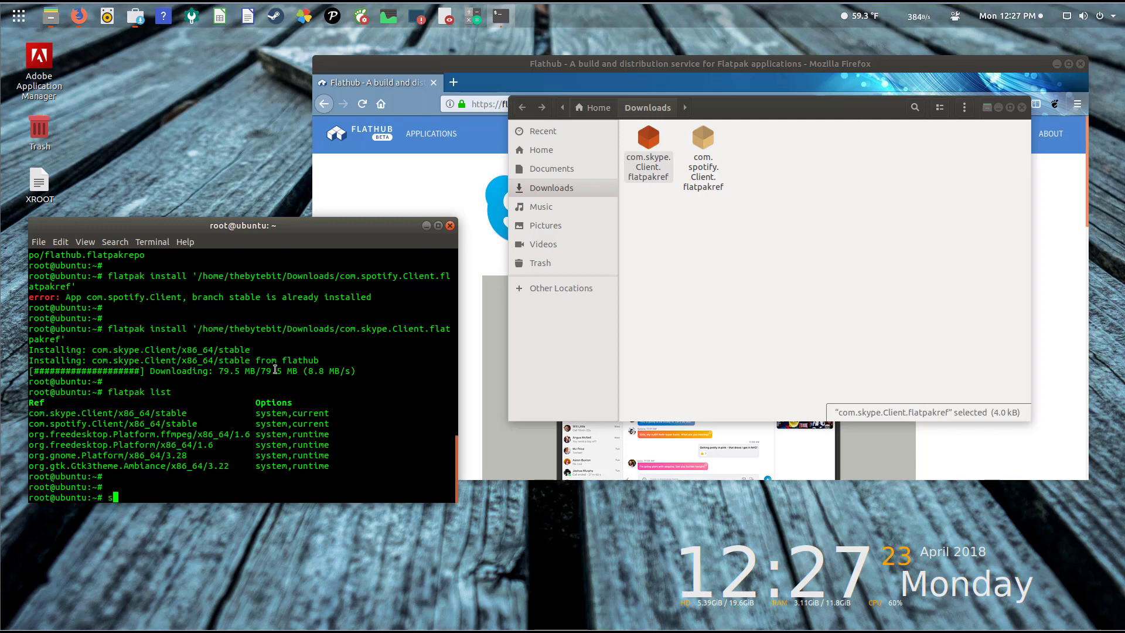
text(flatpak u)
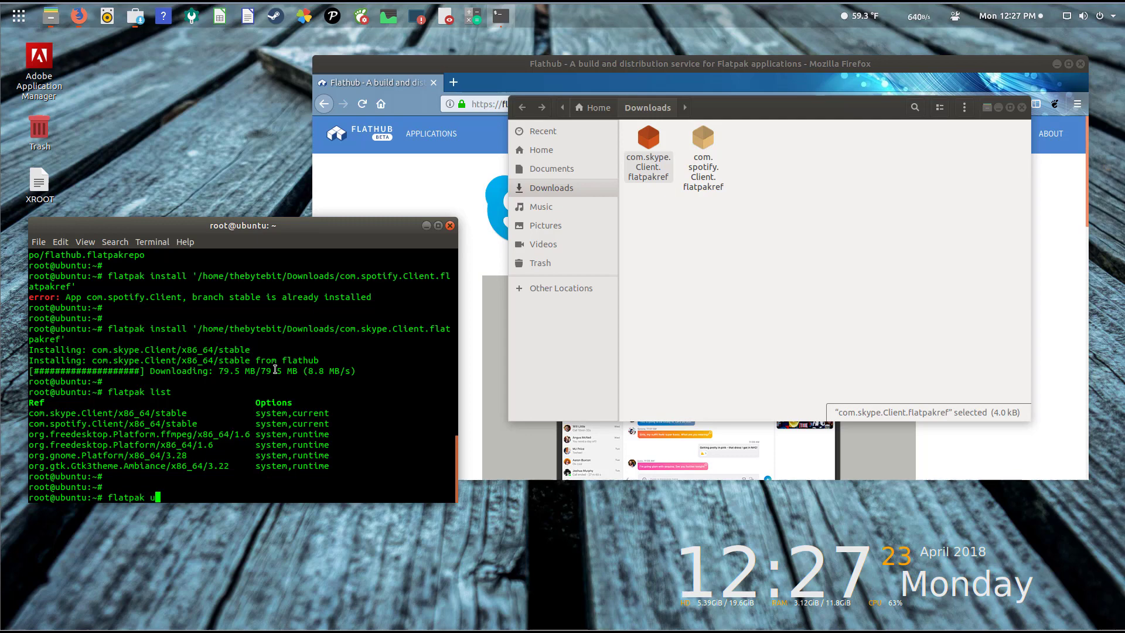
text(ninstall)
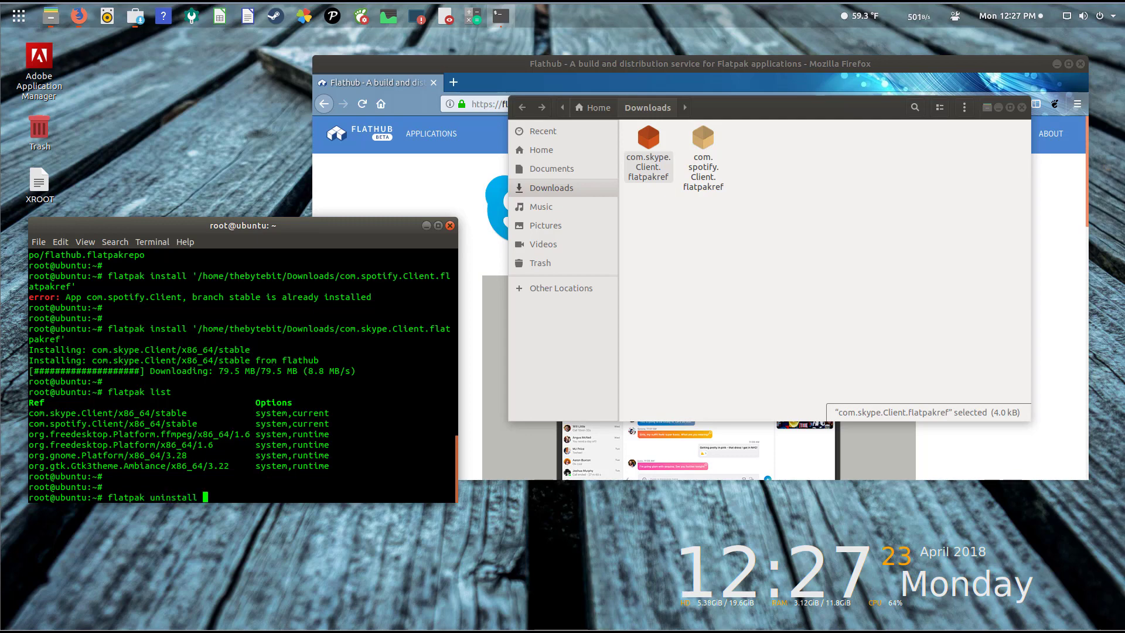
text(com.skype.Client/x86_64/stable)
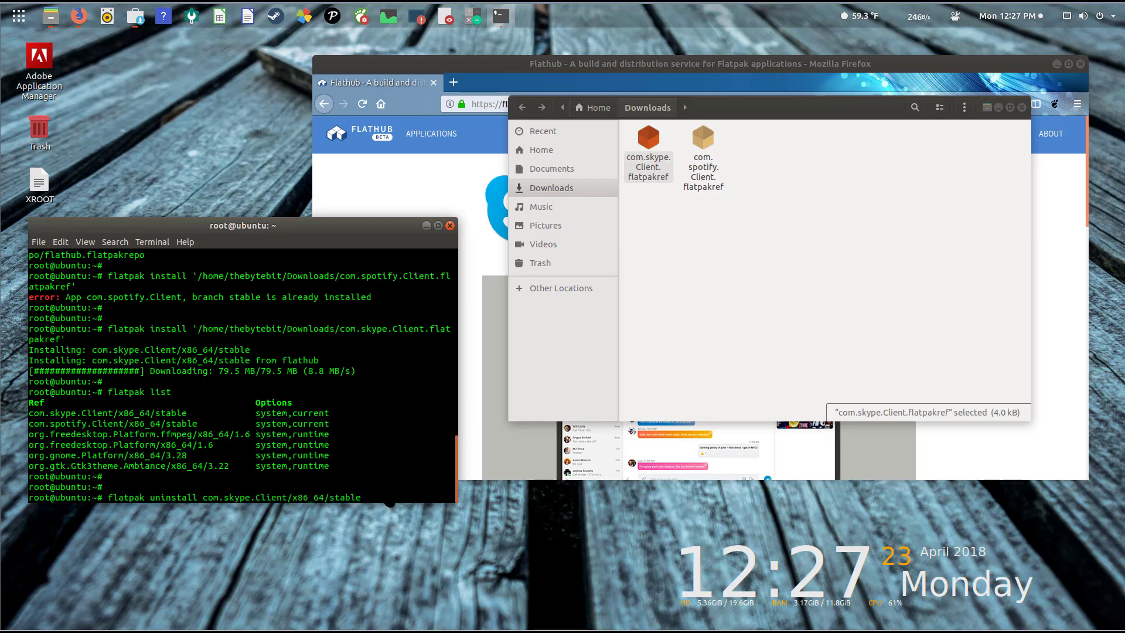
key(Return)
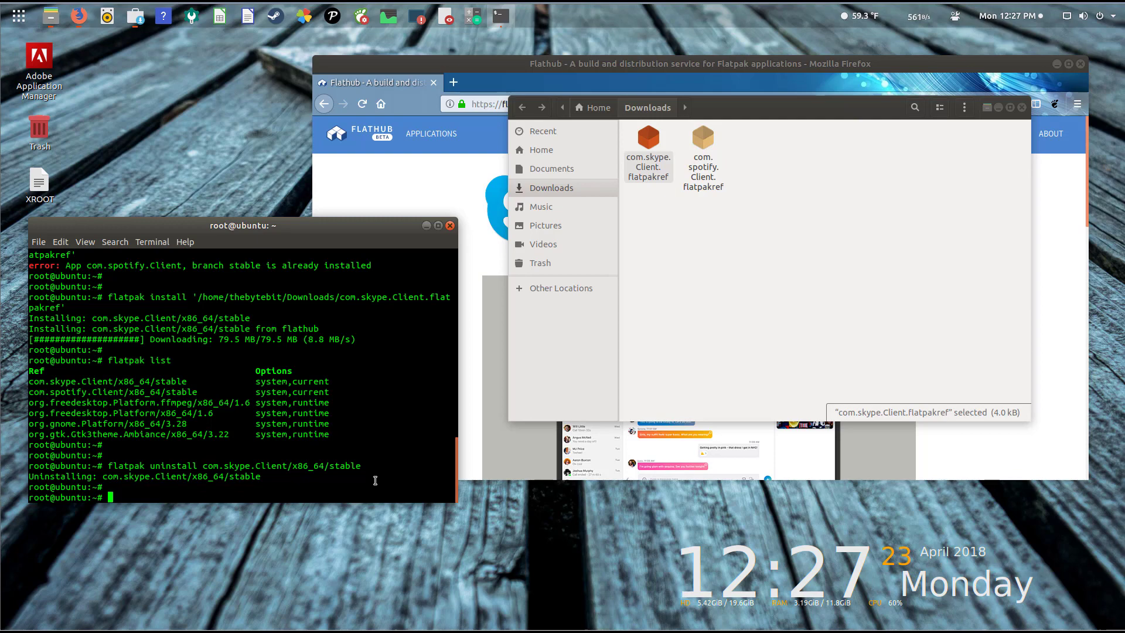
text(flatpak list)
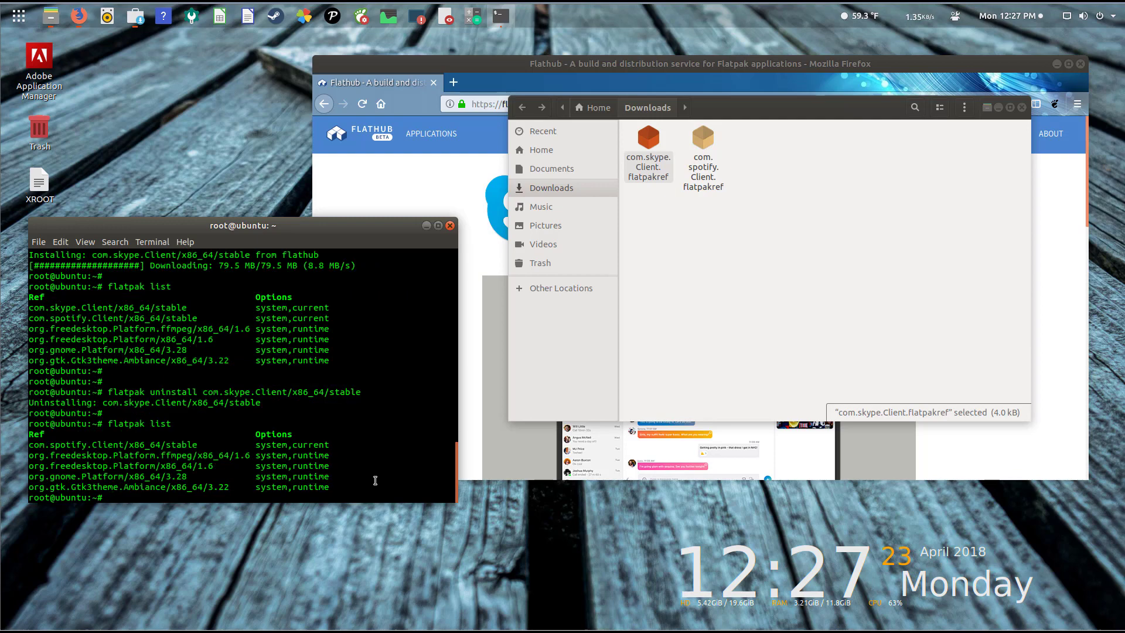
mouse_move(98, 450)
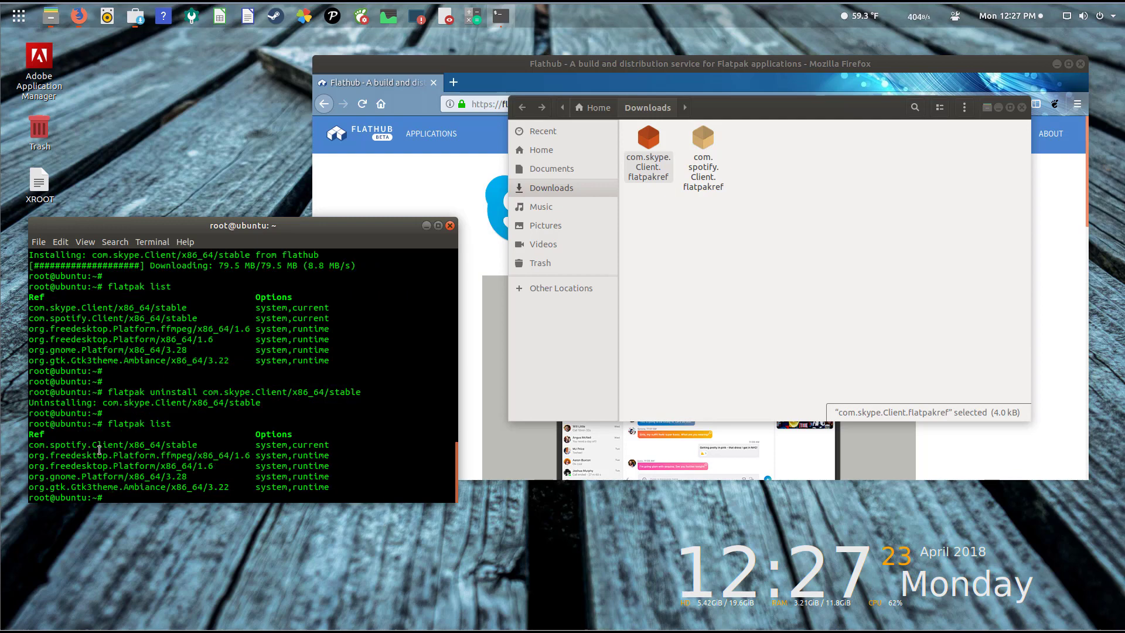